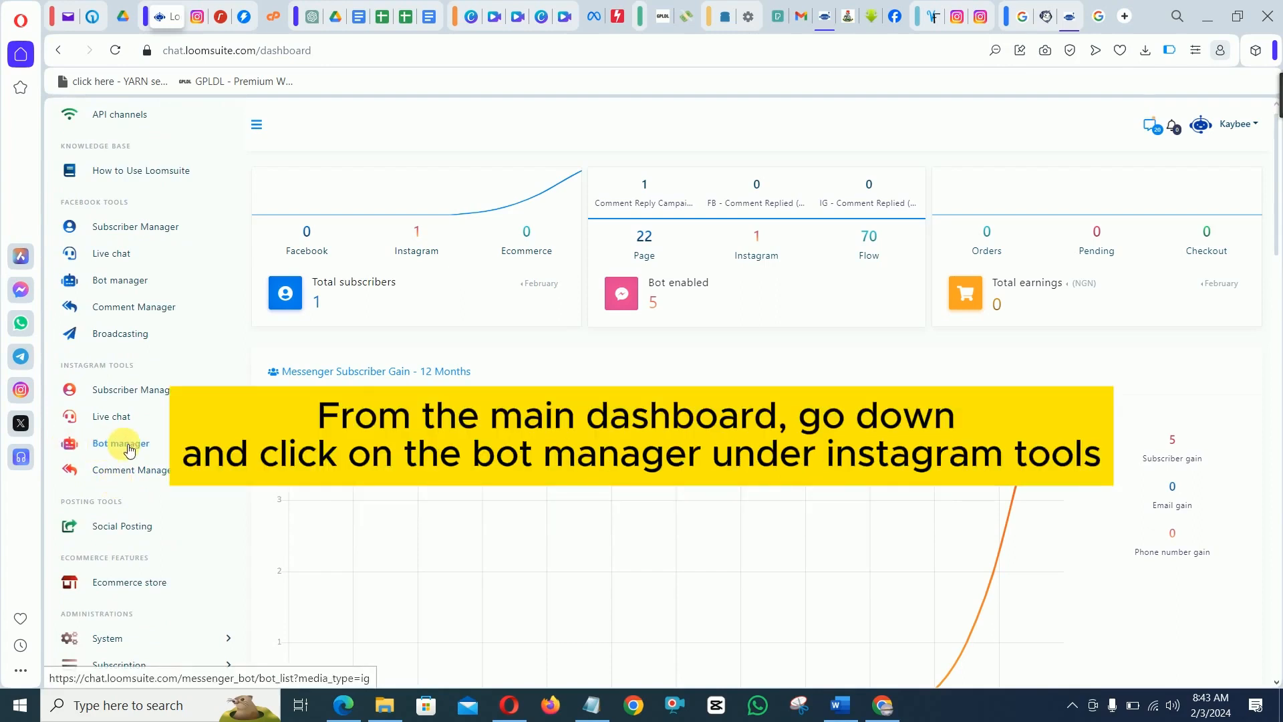
Create a new, empty bot flow for the Instagram account from the Bot manager.
{"action": "left_click", "coordinate": [120, 442]}
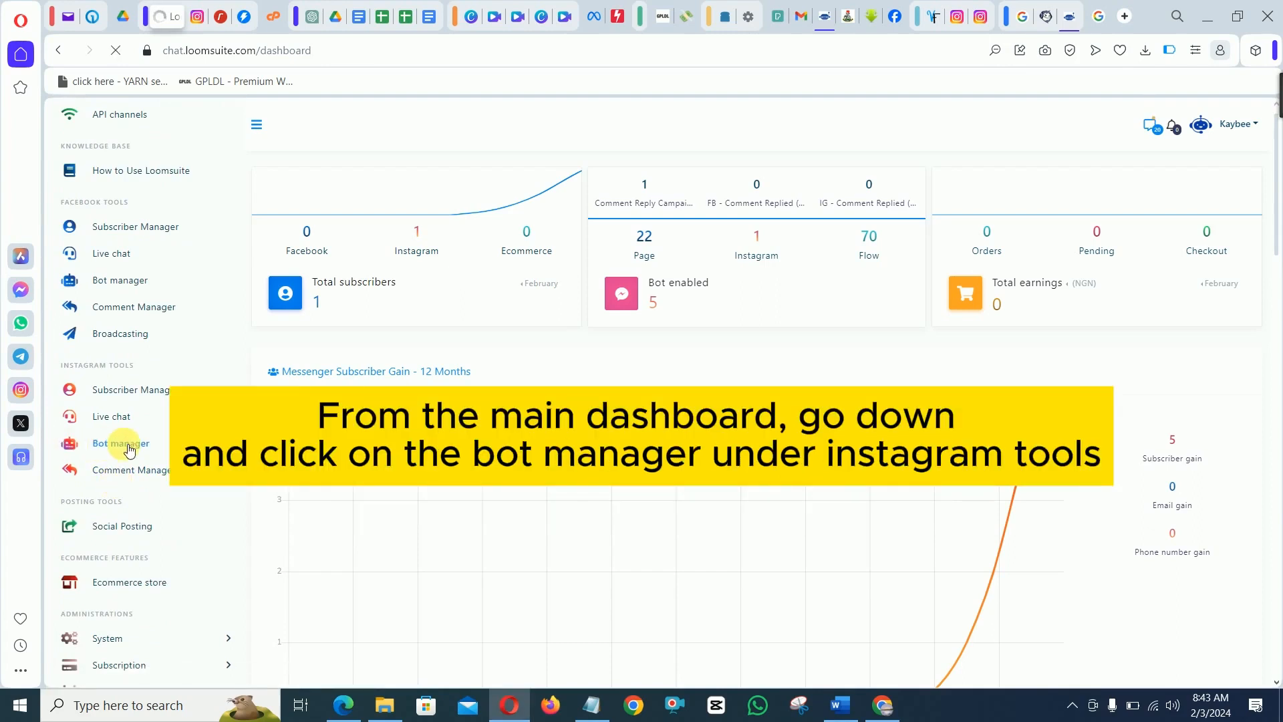
{"action": "left_click", "coordinate": [120, 442]}
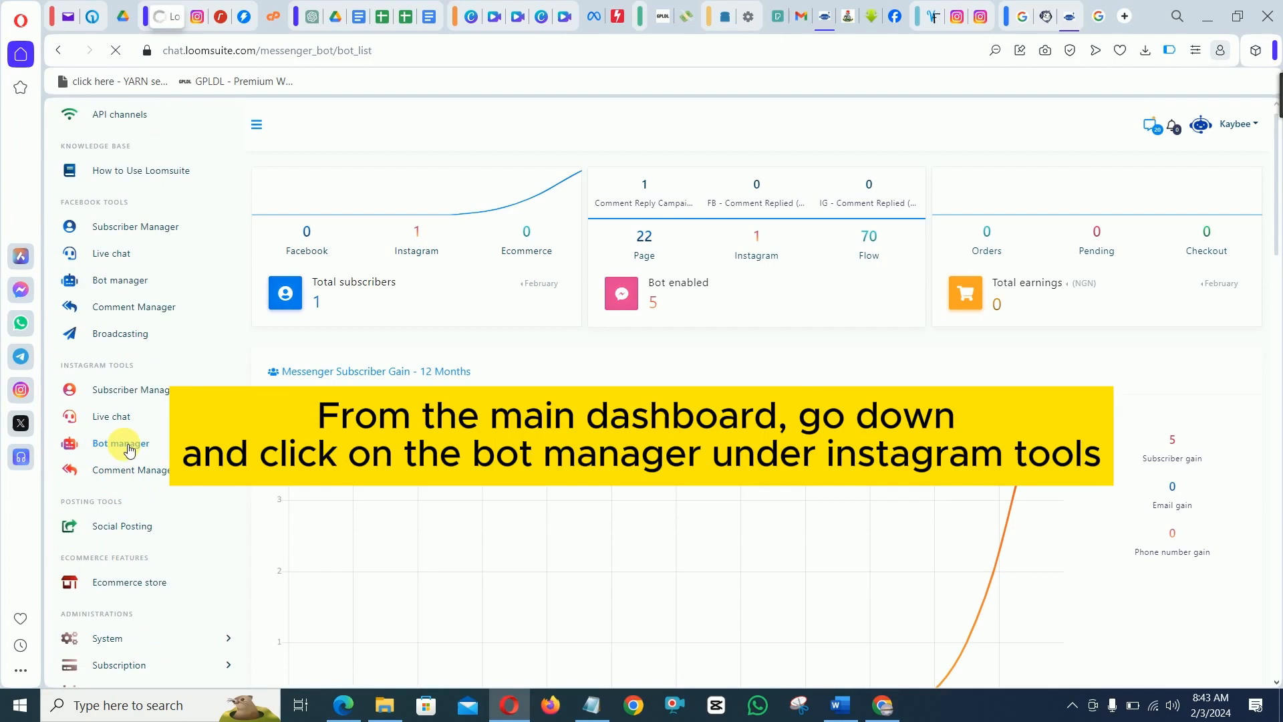
{"action": "left_click", "coordinate": [120, 442]}
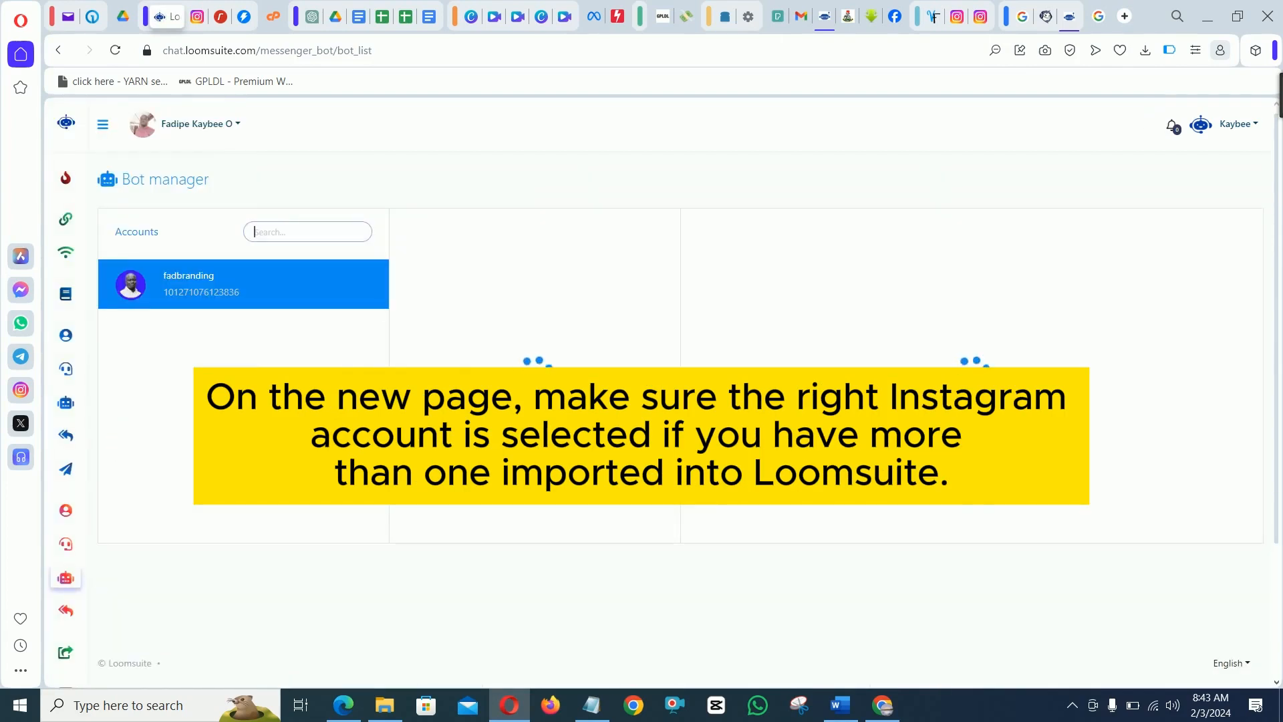
{"action": "left_click", "coordinate": [242, 283]}
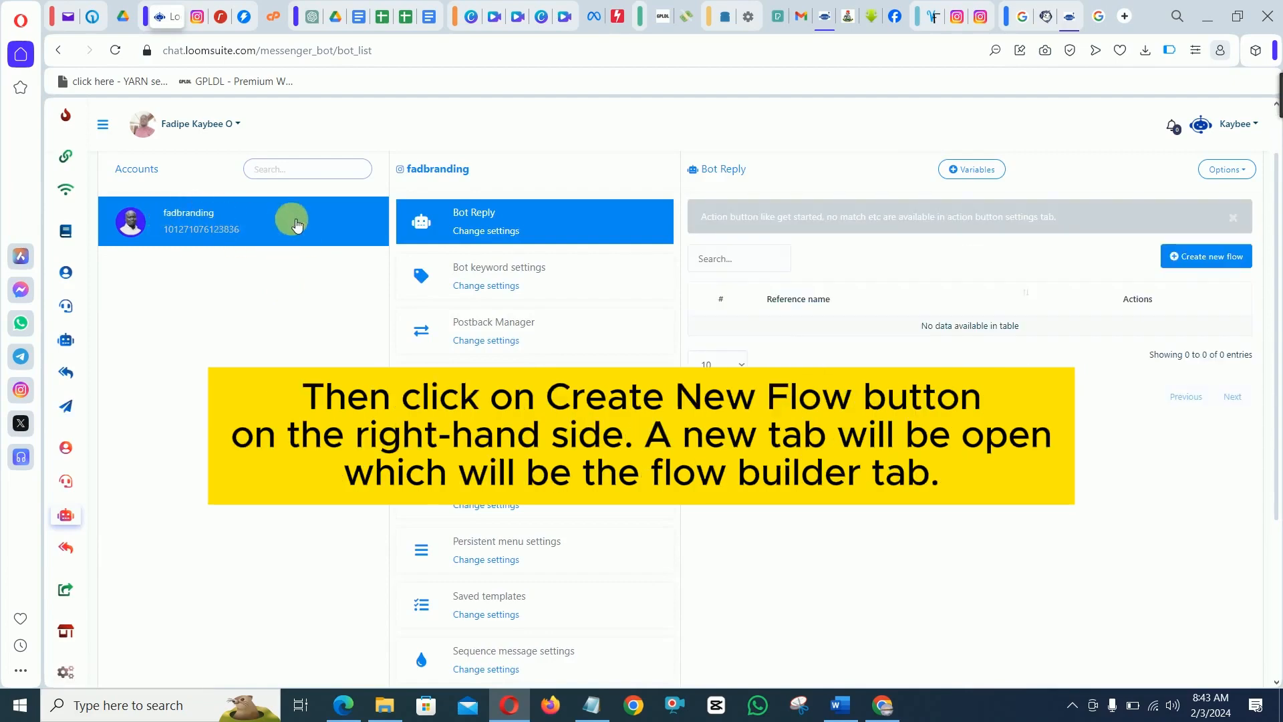
{"action": "left_click", "coordinate": [1205, 255]}
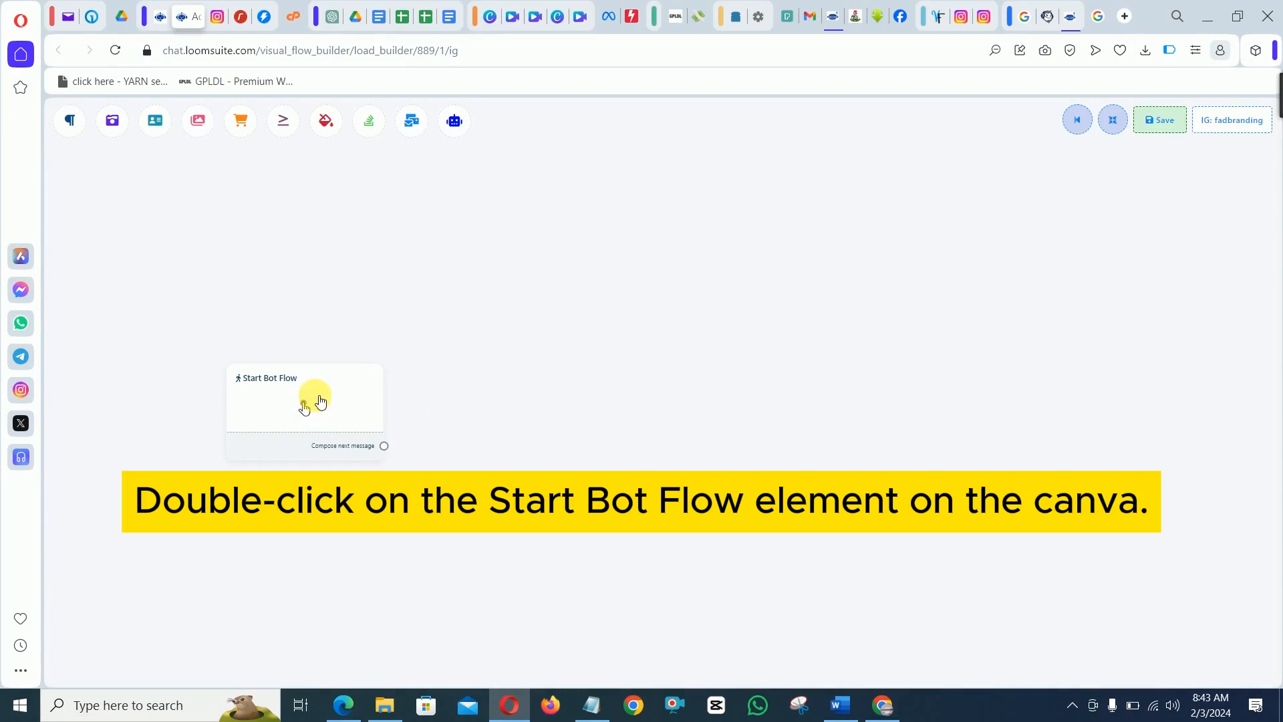
Title the Start Bot Flow element 'Demo Campaign'.
{"action": "double_click", "coordinate": [316, 401]}
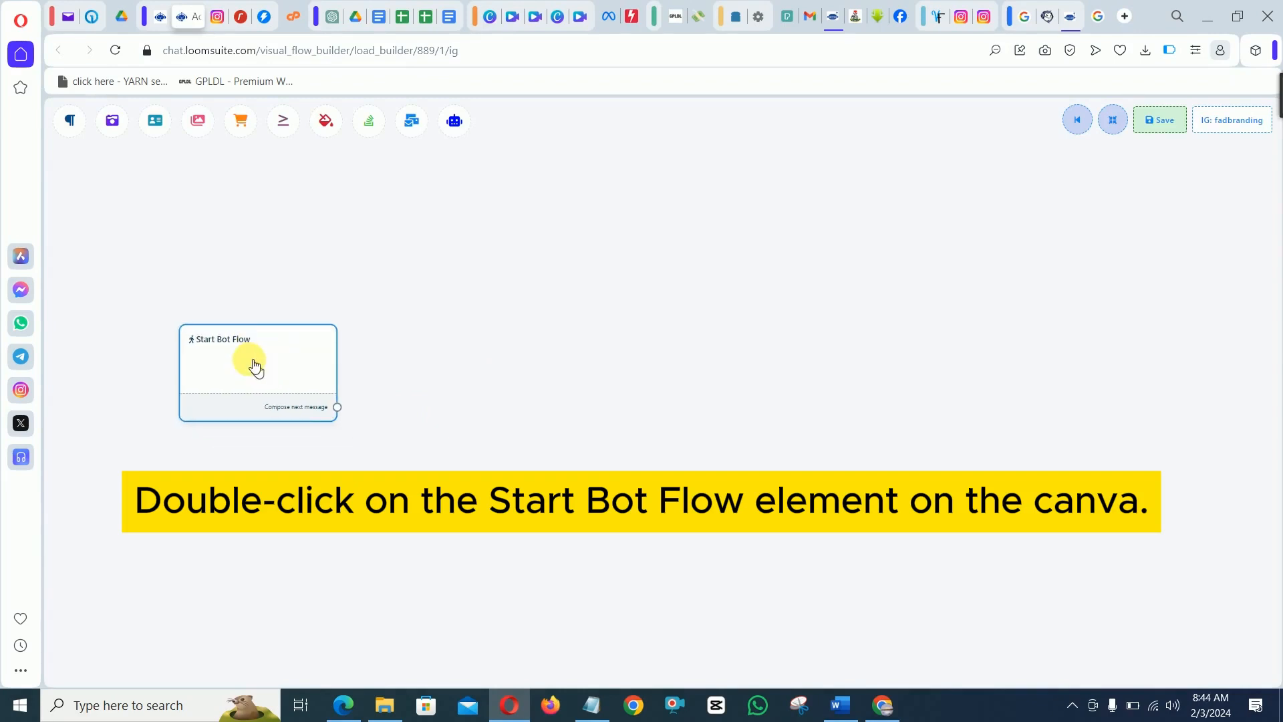
{"action": "double_click", "coordinate": [252, 364]}
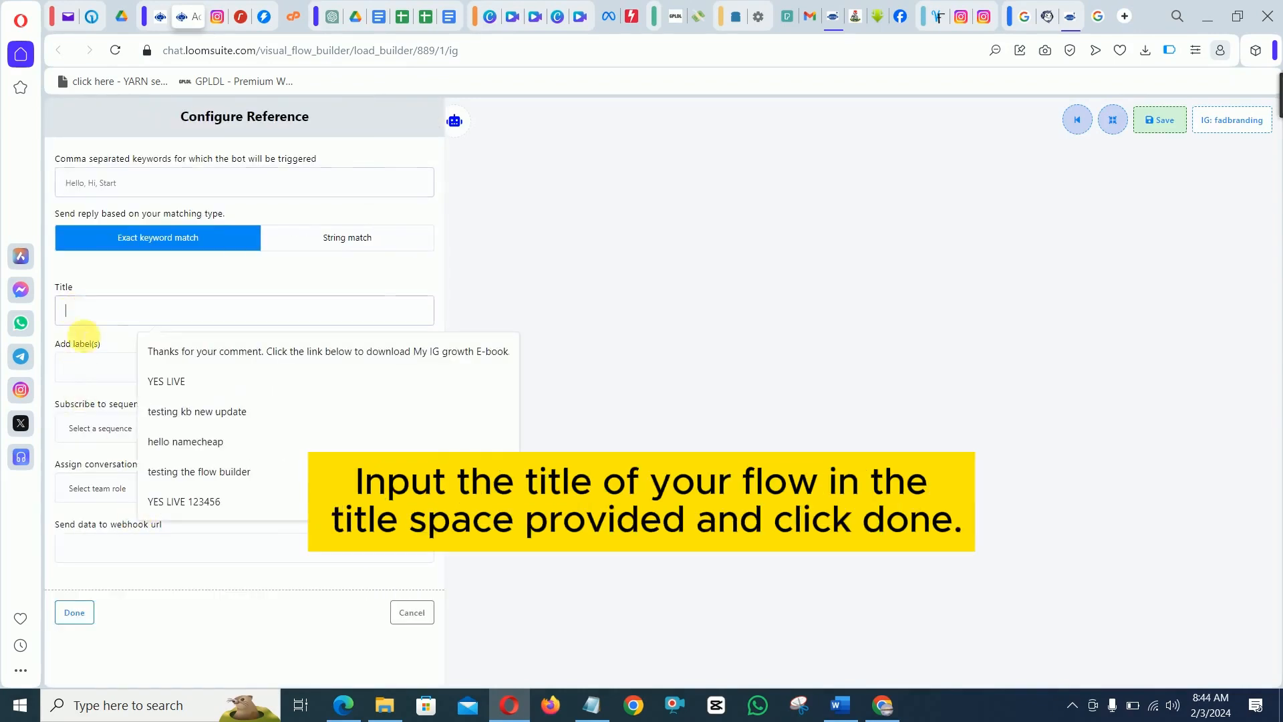
{"action": "left_click", "coordinate": [591, 704]}
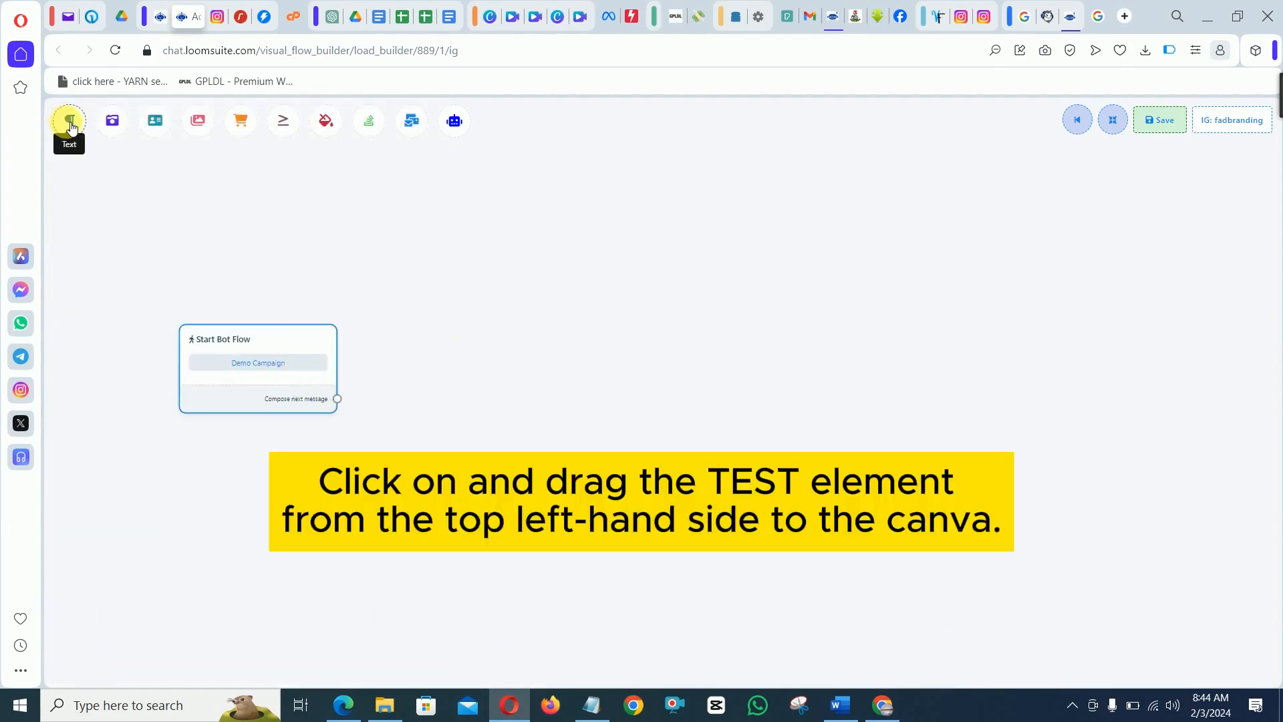
Add a linked text step with the DM message 'Hey, thanks for your comment…' pointing to the guide link.
{"action": "left_click_drag", "start_coordinate": [68, 120], "coordinate": [508, 346]}
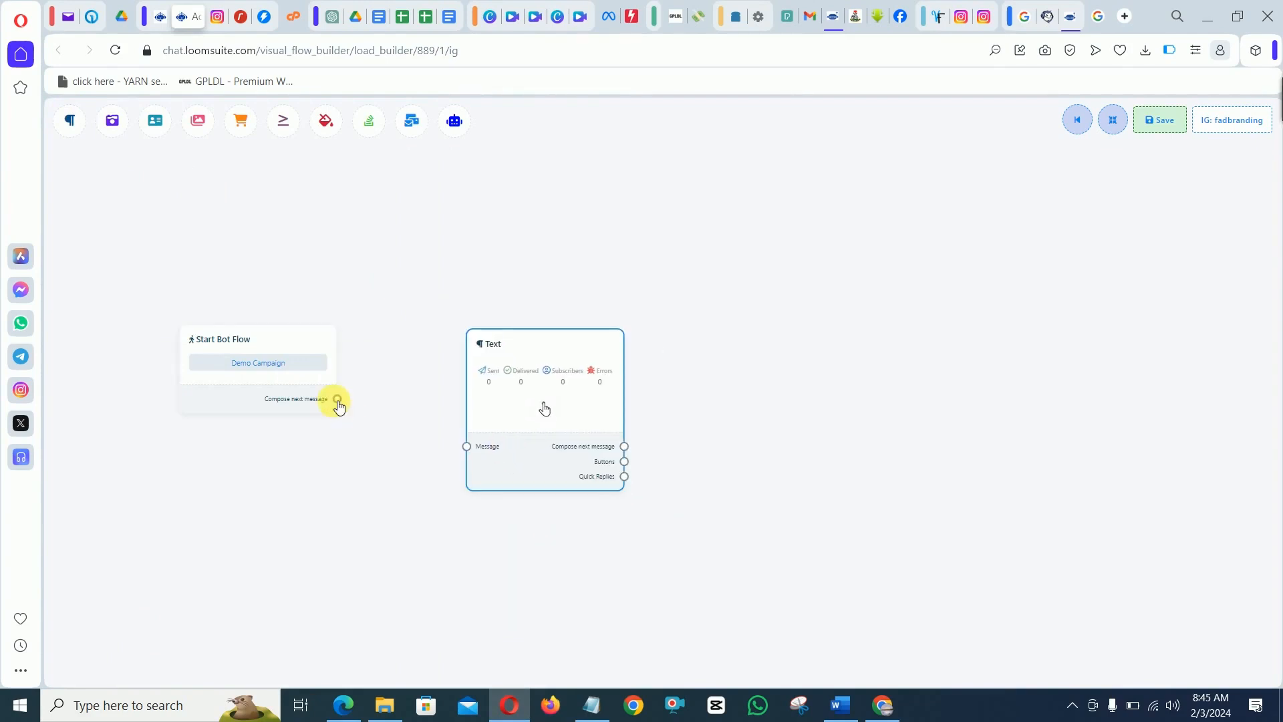
{"action": "left_click_drag", "start_coordinate": [337, 400], "coordinate": [465, 446]}
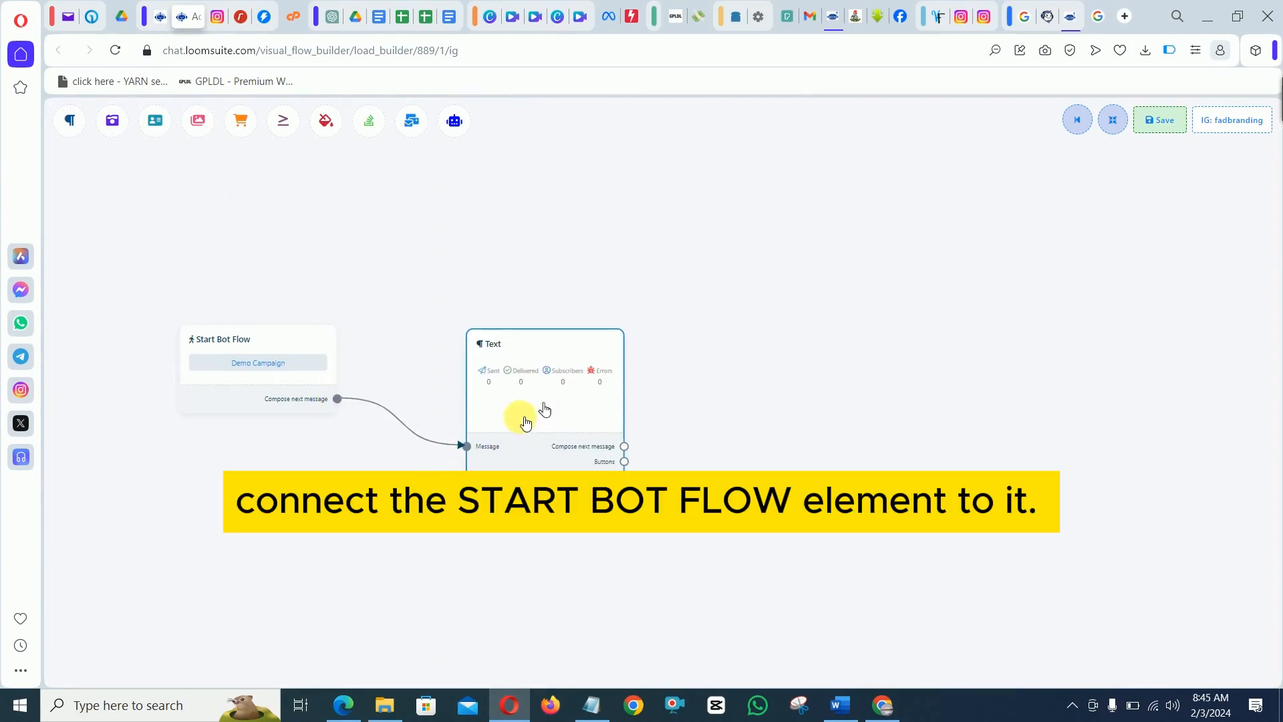
{"action": "double_click", "coordinate": [527, 417]}
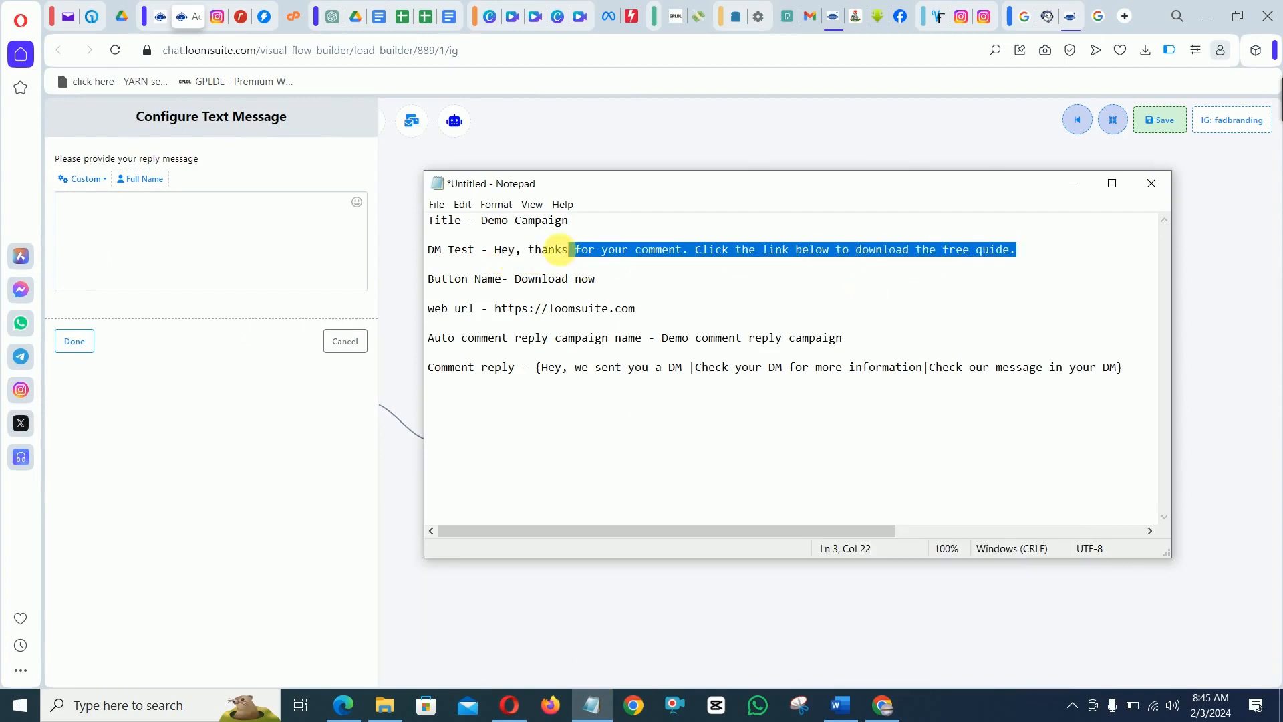
{"action": "left_click_drag", "start_coordinate": [573, 250], "coordinate": [495, 250]}
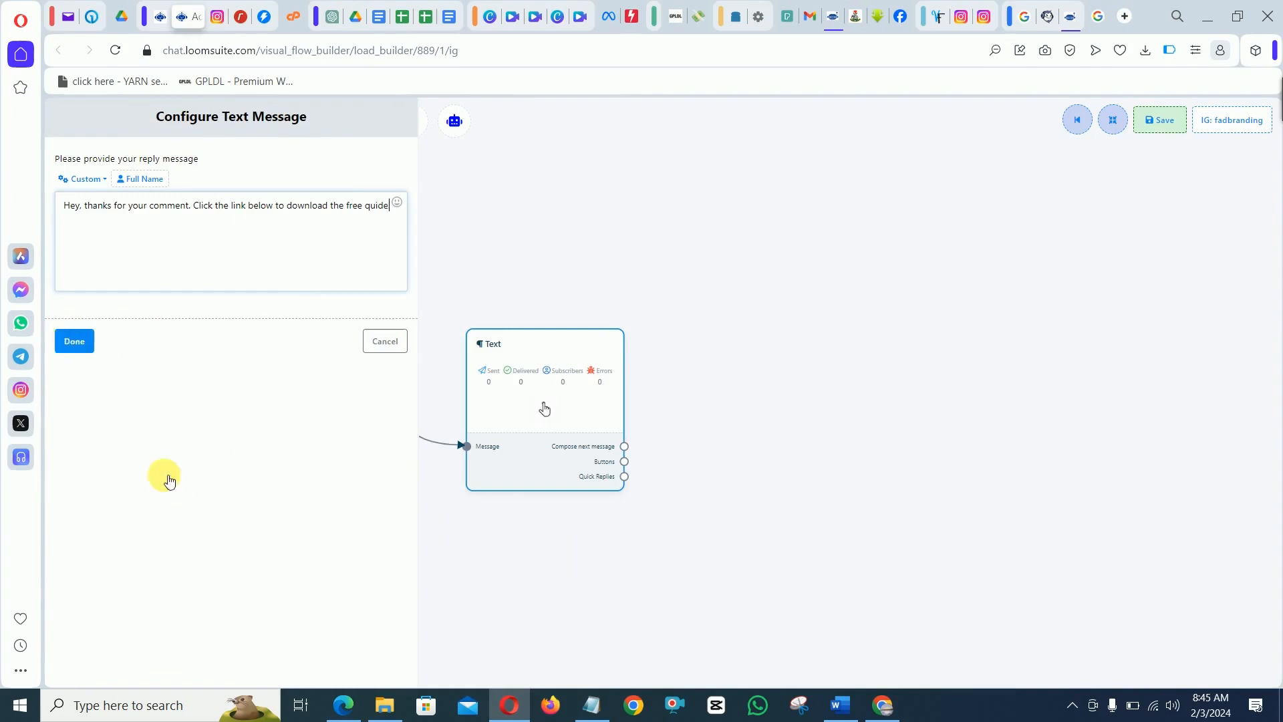
{"action": "left_click", "coordinate": [73, 341]}
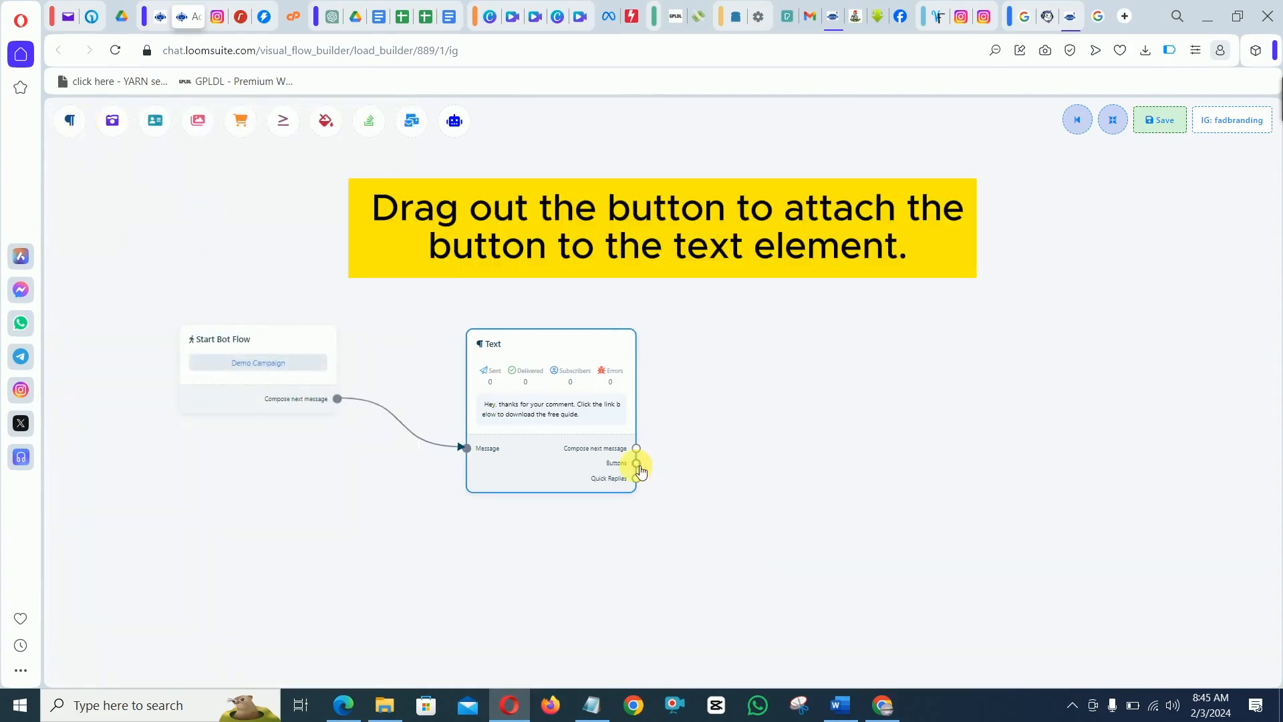
Attach a 'Download now' button set to redirect to a website url.
{"action": "left_click_drag", "start_coordinate": [636, 462], "coordinate": [802, 342]}
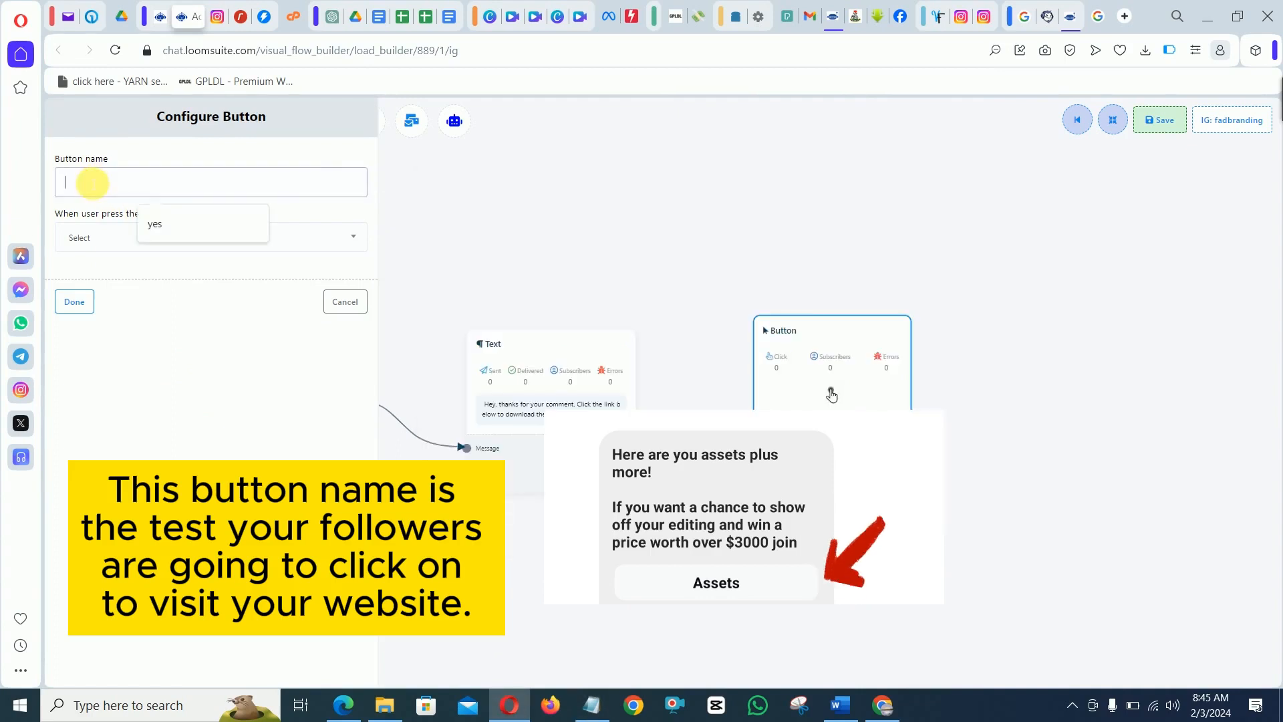
{"action": "type", "text": "Download now"}
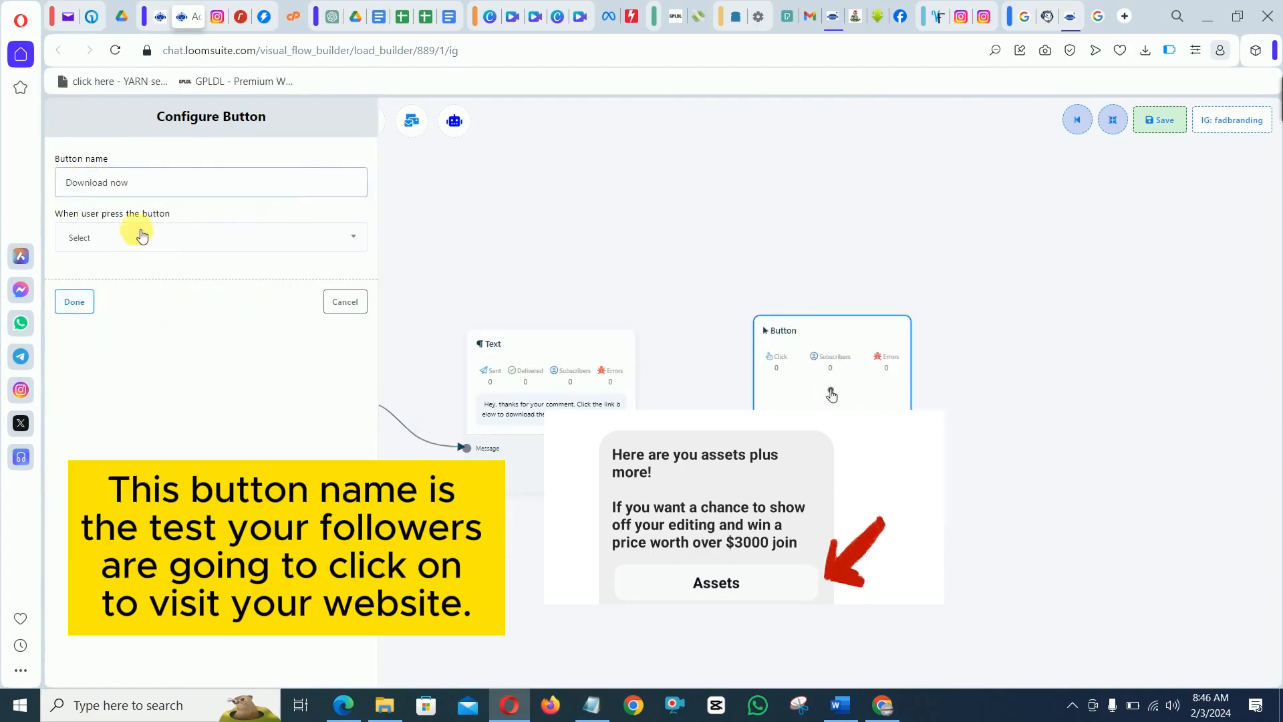
{"action": "left_click", "coordinate": [209, 238]}
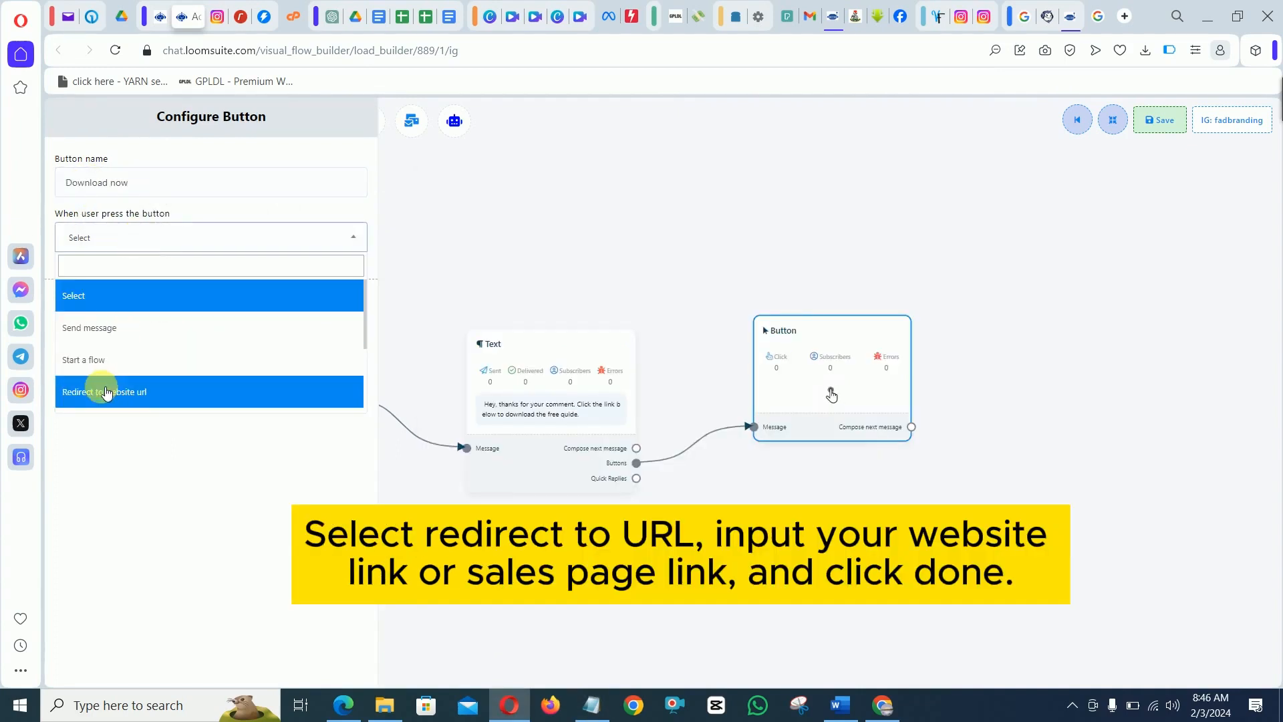
{"action": "left_click", "coordinate": [103, 392]}
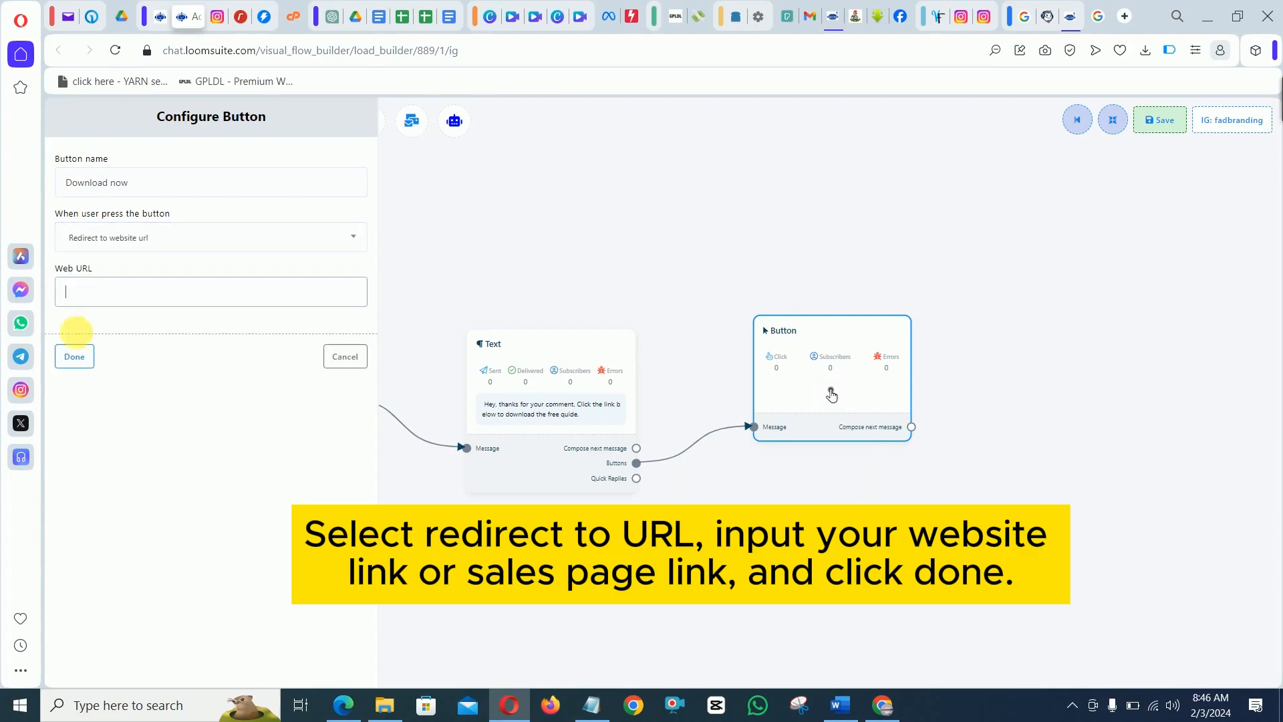
{"action": "left_click", "coordinate": [591, 706]}
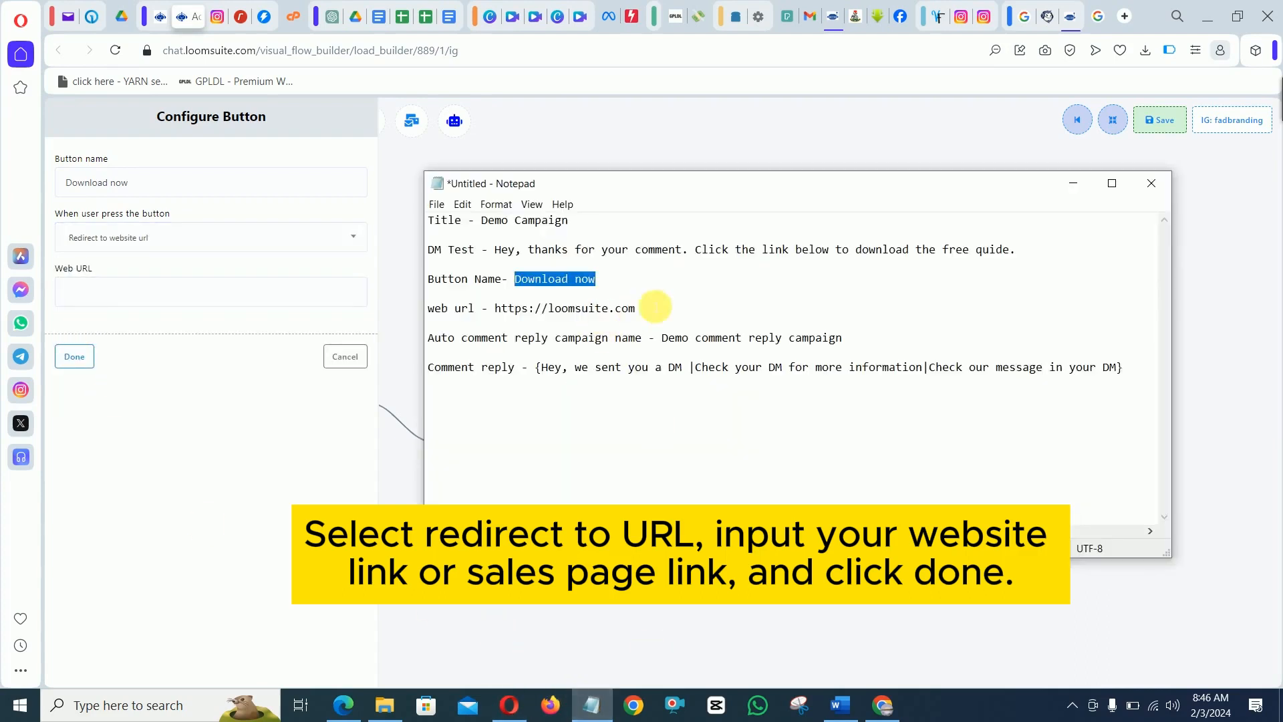
{"action": "double_click", "coordinate": [564, 307]}
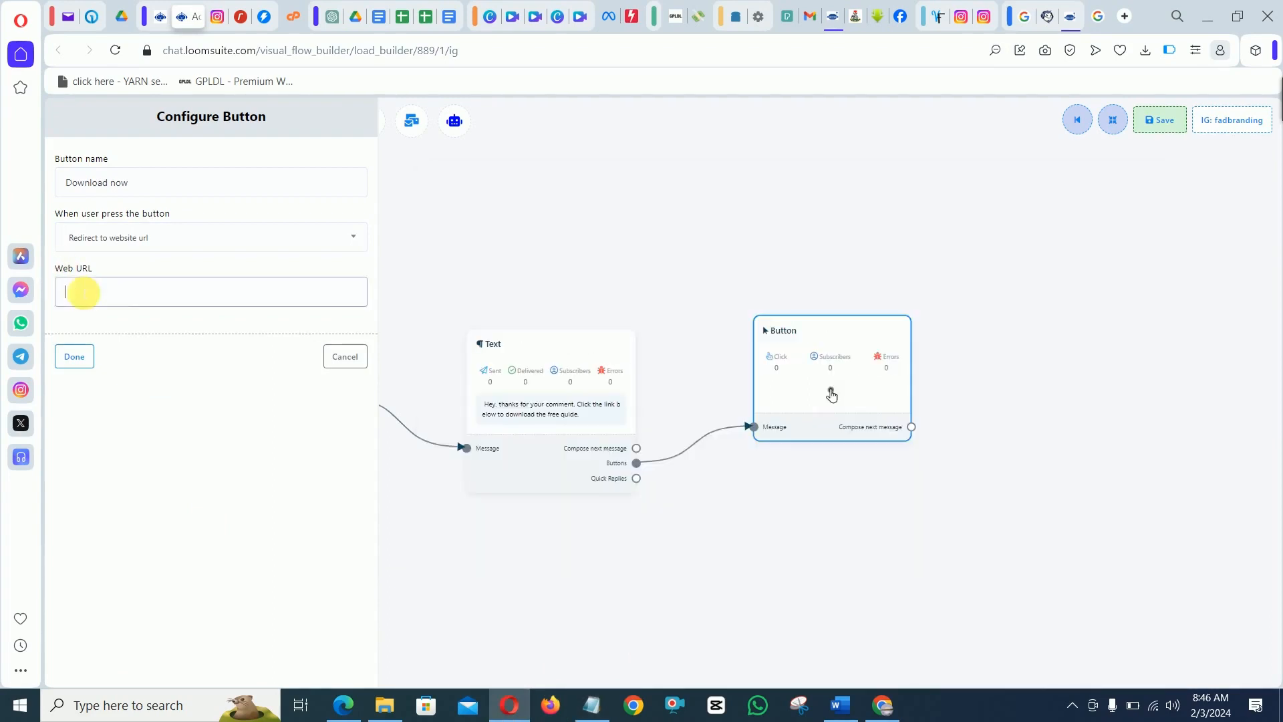
{"action": "type", "text": "https://loomsuite.com"}
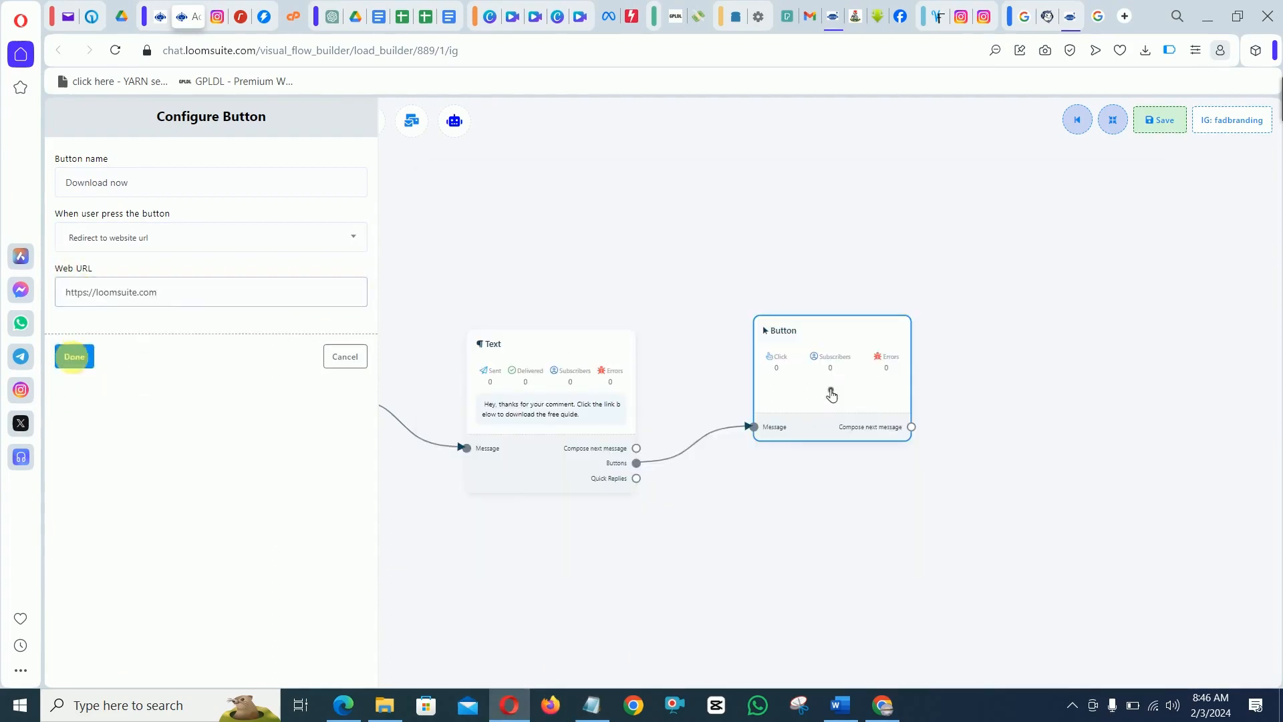
{"action": "left_click", "coordinate": [74, 355]}
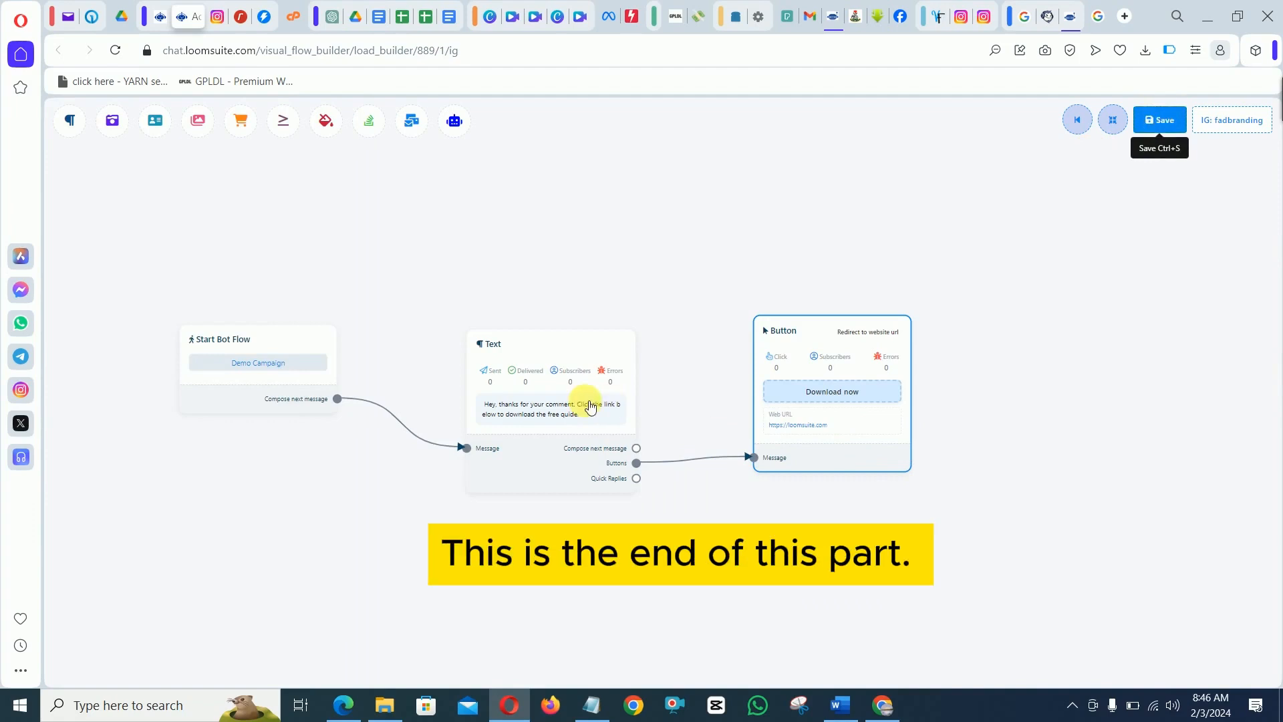
{"action": "left_click", "coordinate": [1160, 120]}
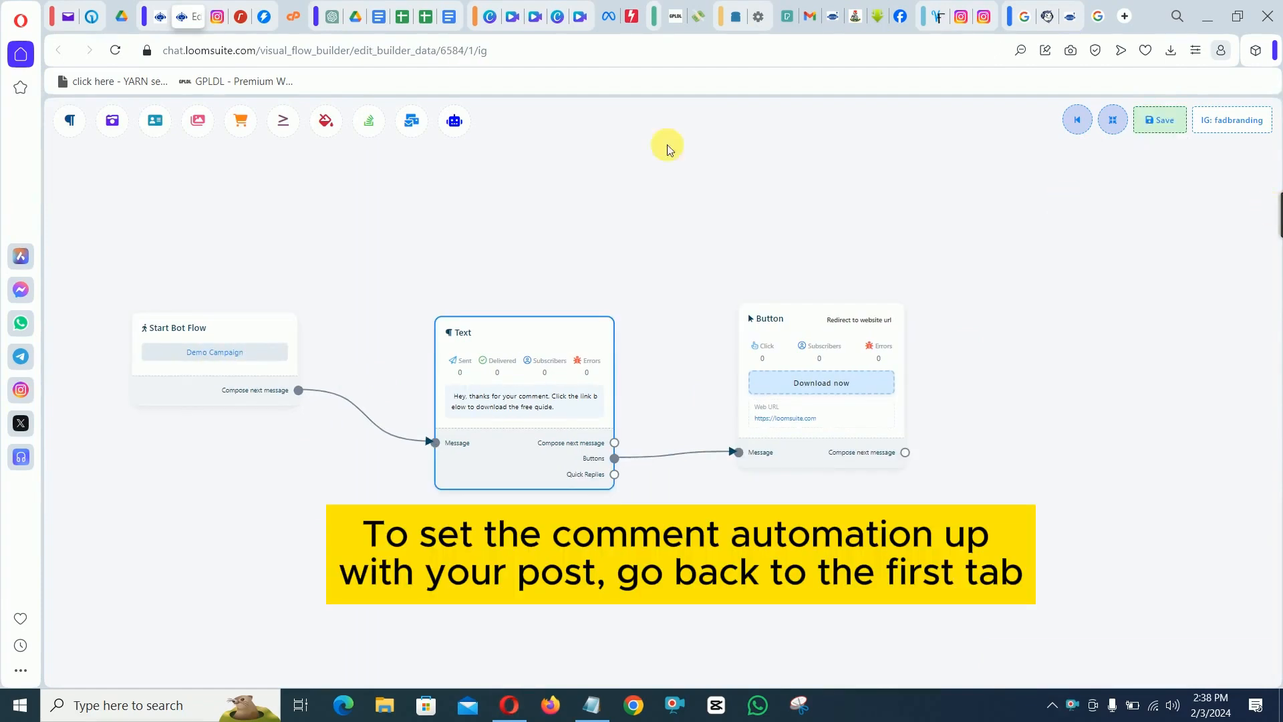
{"action": "mouse_move", "coordinate": [500, 325]}
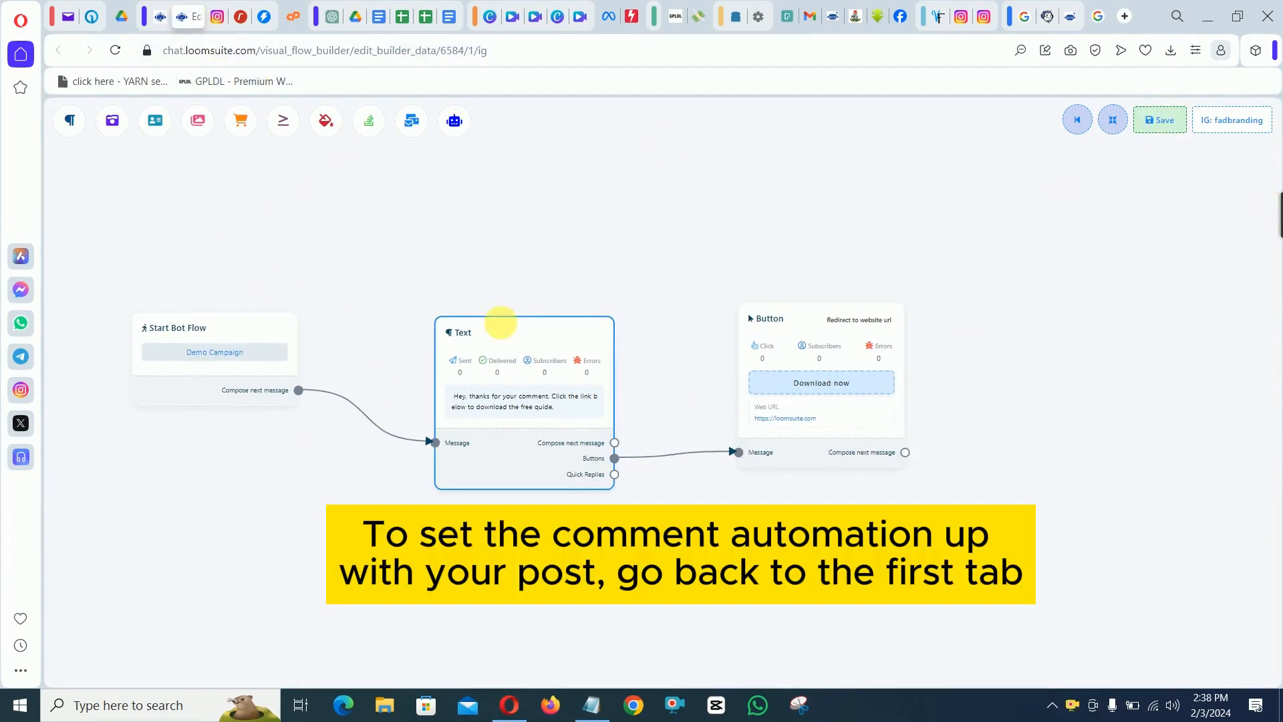
Return to the Bot manager tab, now listing the Demo Campaign flow.
{"action": "left_click", "coordinate": [150, 17]}
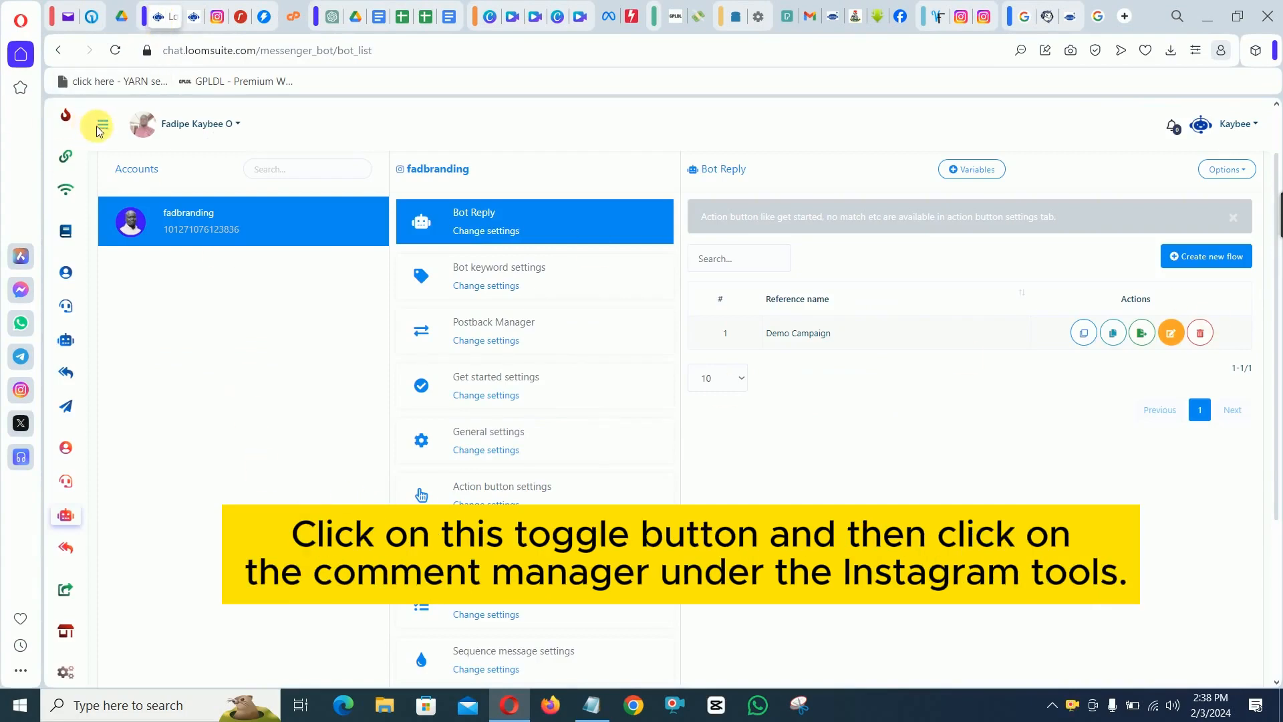
Enable auto comment reply setup for the newest post from the Instagram Comment Manager post list.
{"action": "left_click", "coordinate": [97, 123]}
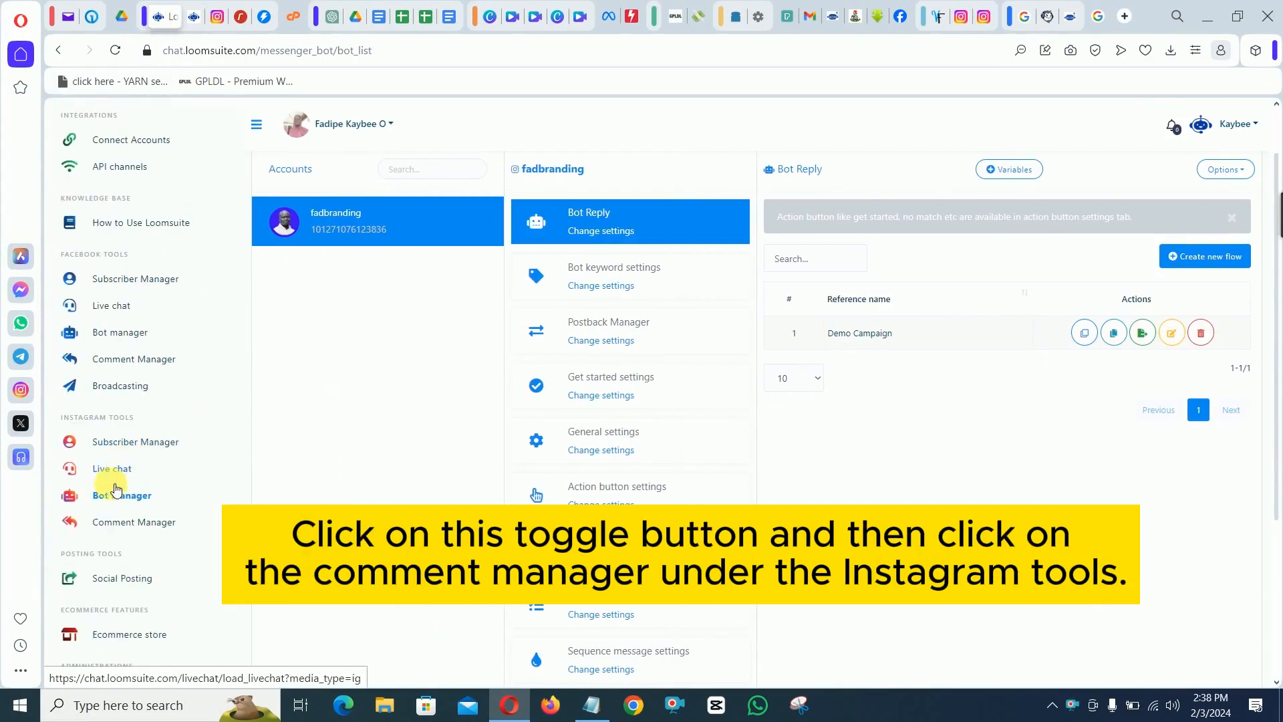
{"action": "left_click", "coordinate": [121, 494]}
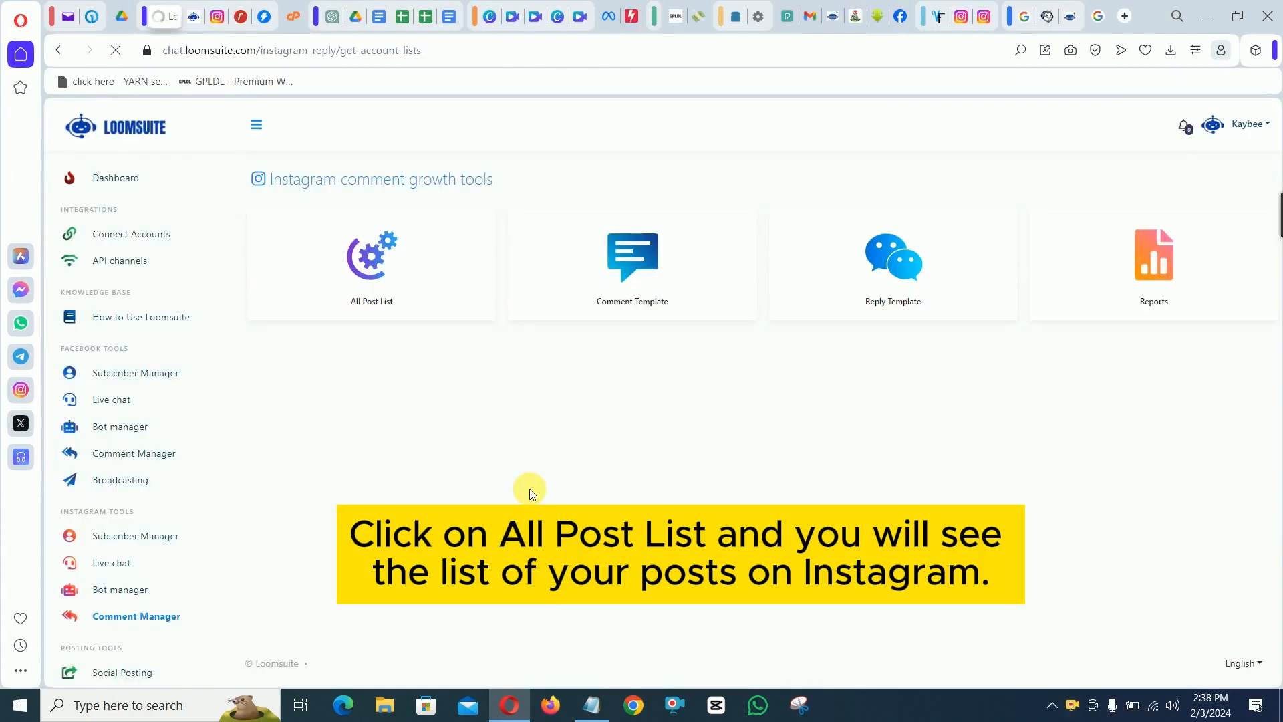
{"action": "left_click", "coordinate": [372, 265]}
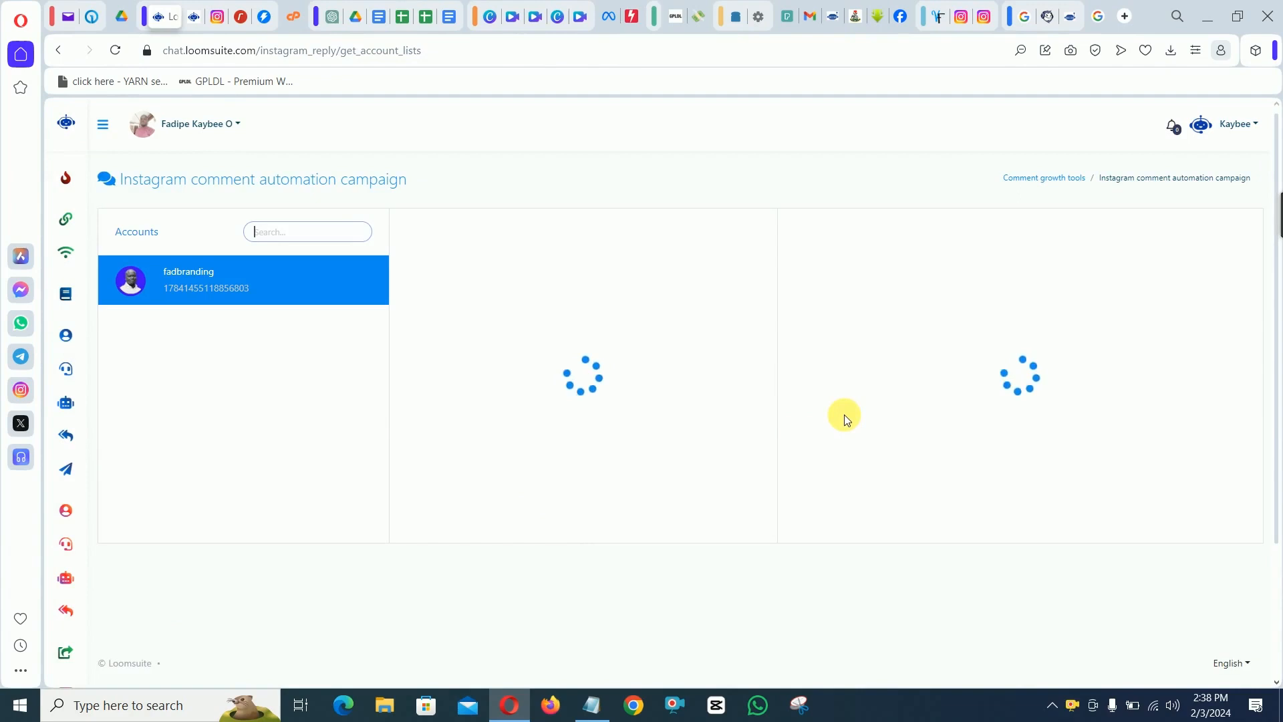
{"action": "left_click", "coordinate": [830, 304]}
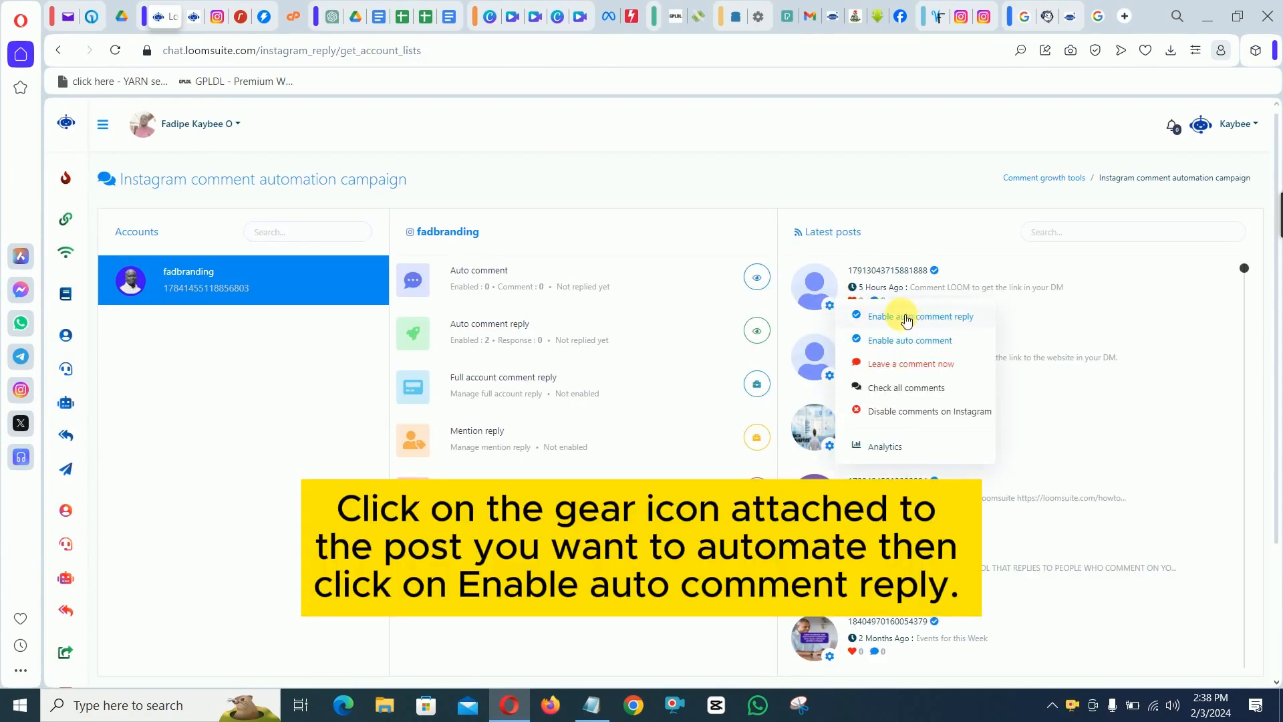
{"action": "left_click", "coordinate": [919, 316]}
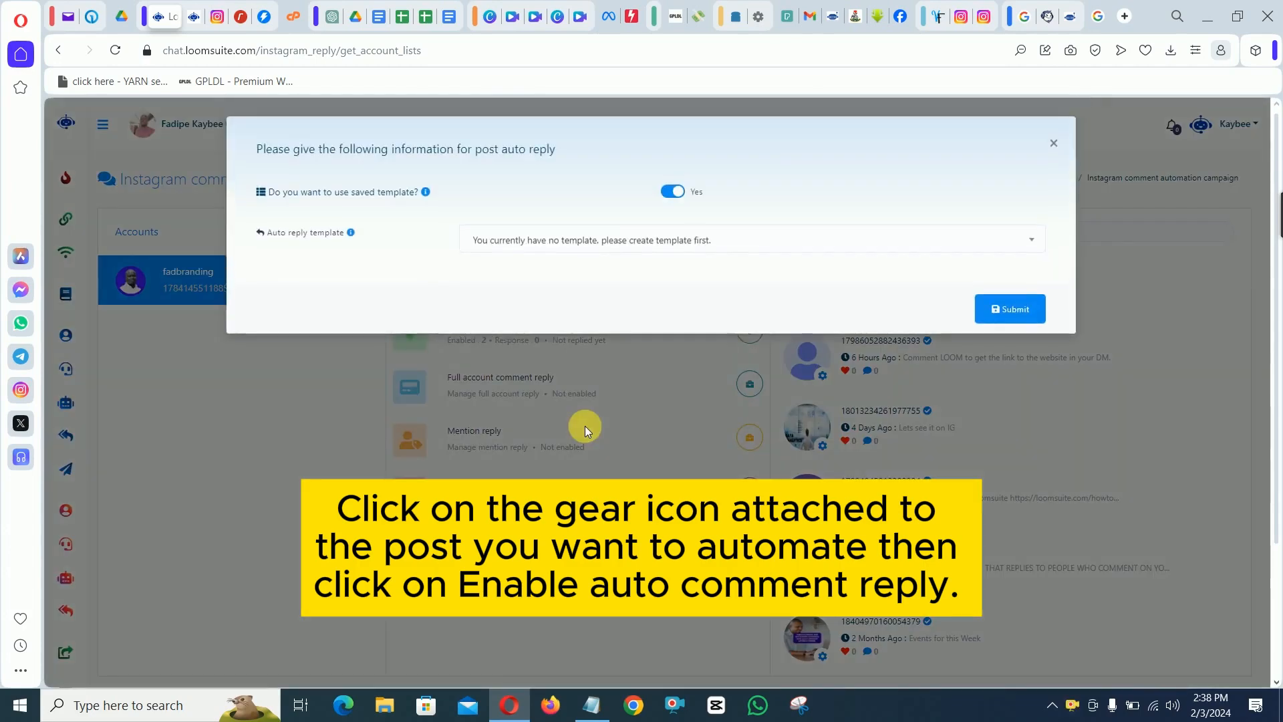
Use no saved template, allow multiple replies per user, reply by filtering words, named 'Demo comment reply campaign'.
{"action": "left_click", "coordinate": [672, 192]}
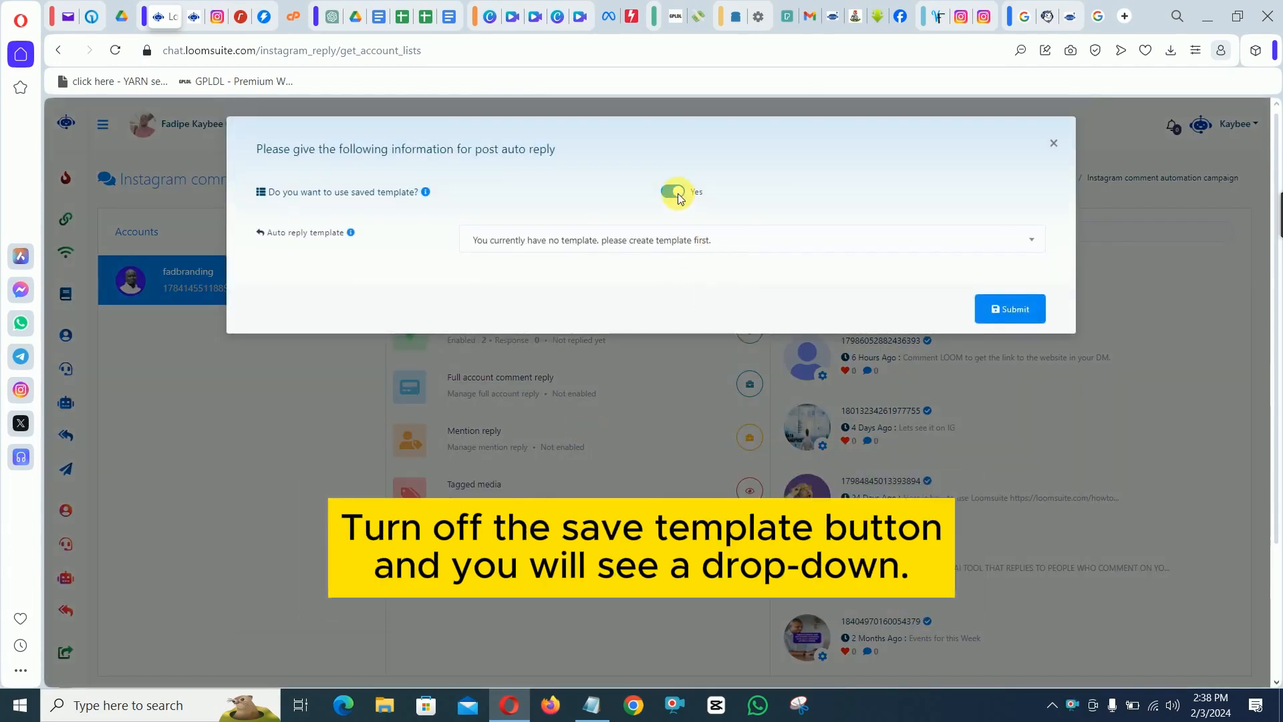
{"action": "left_click", "coordinate": [672, 193]}
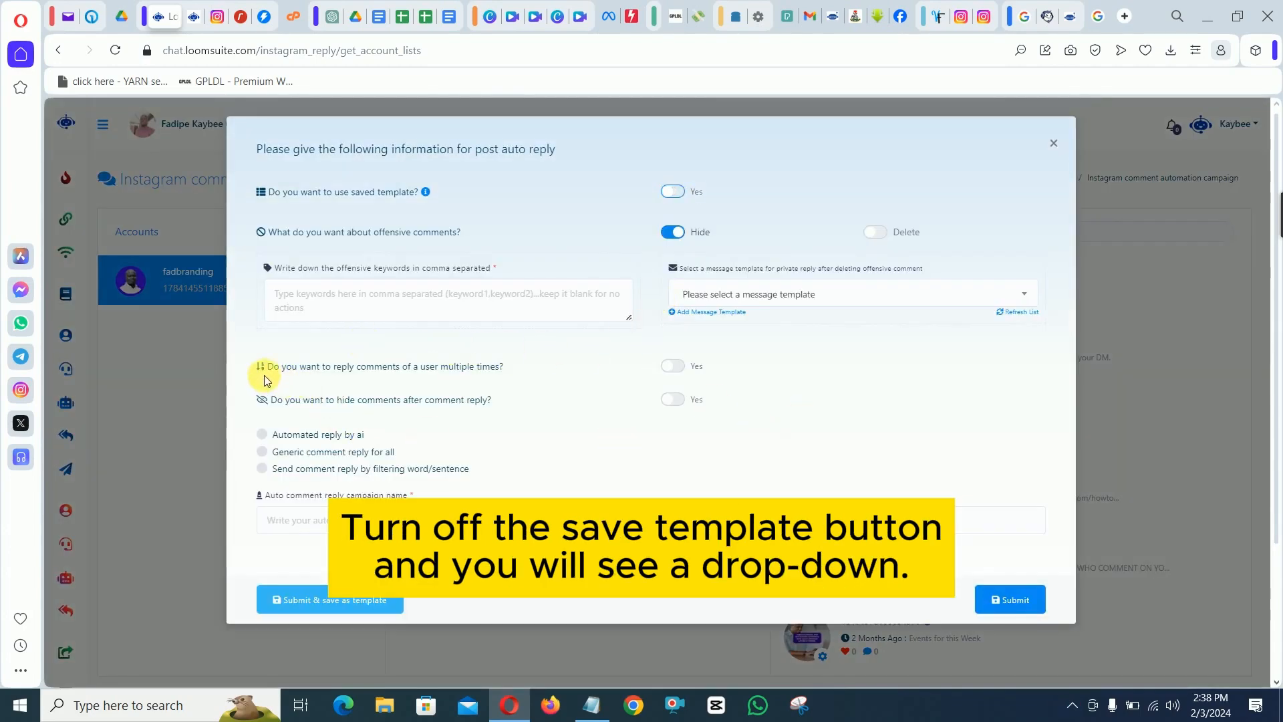
{"action": "left_click", "coordinate": [672, 365]}
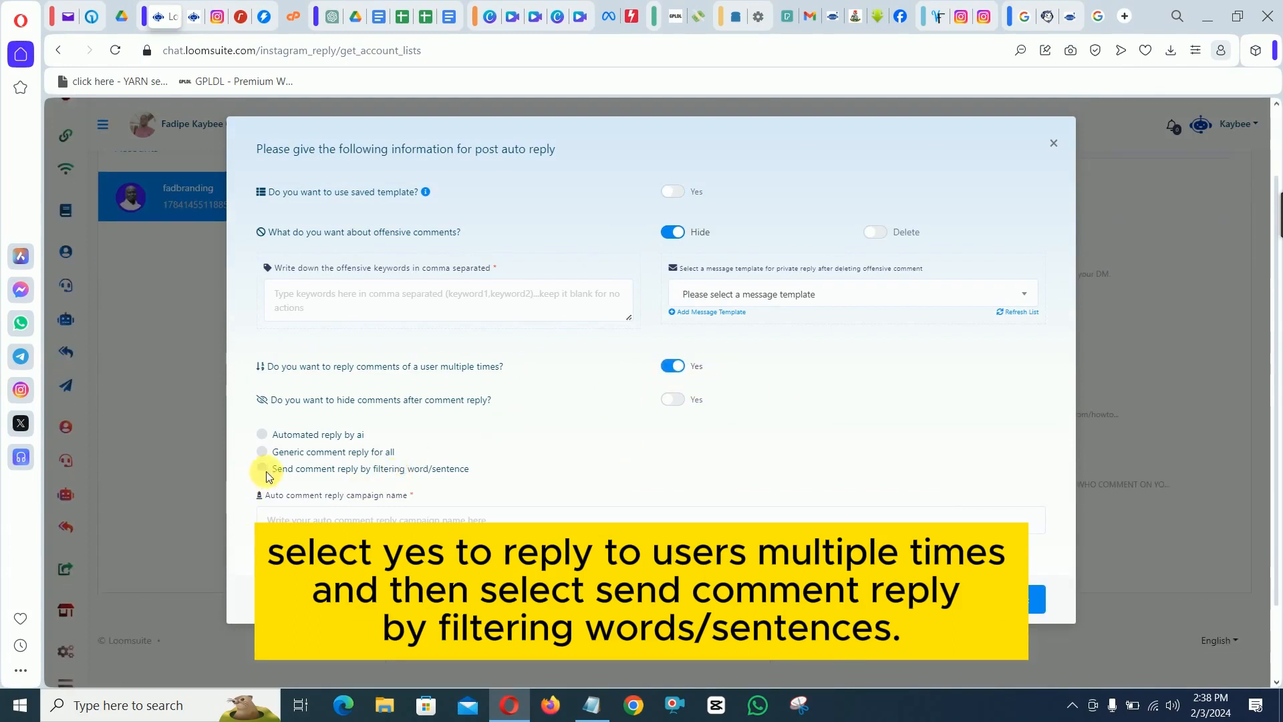
{"action": "left_click", "coordinate": [262, 469]}
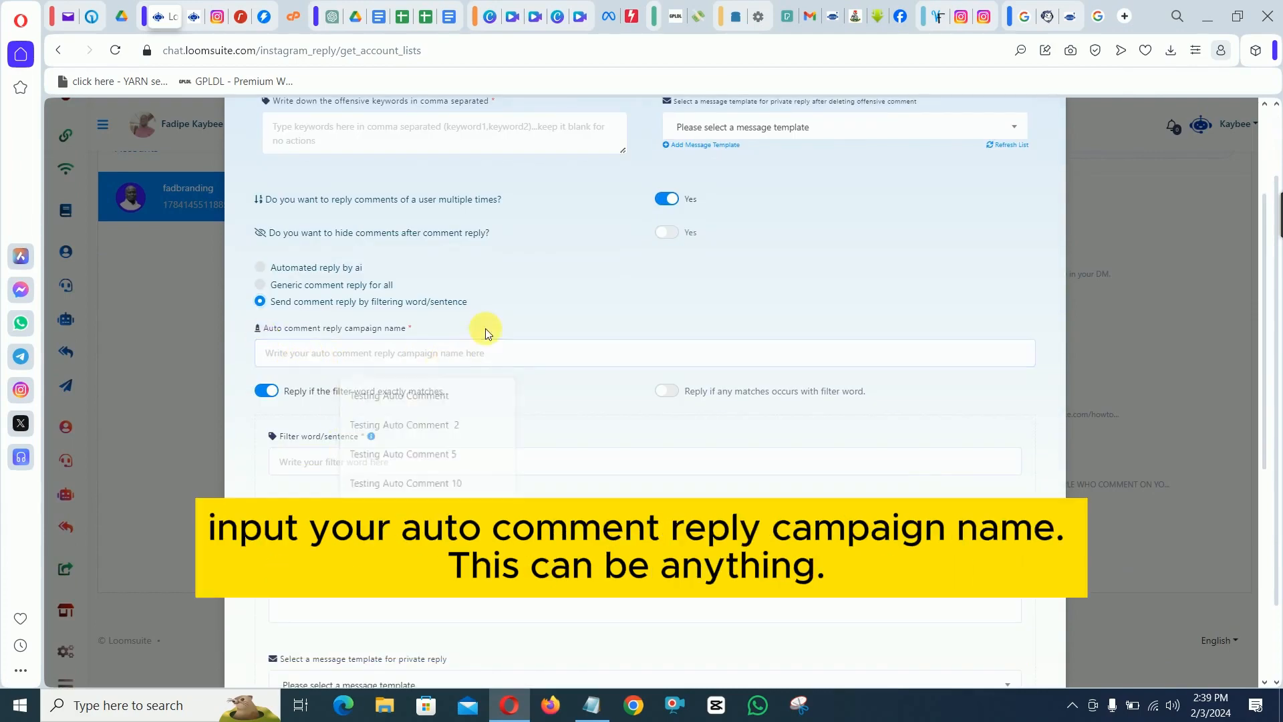
{"action": "left_click", "coordinate": [589, 704]}
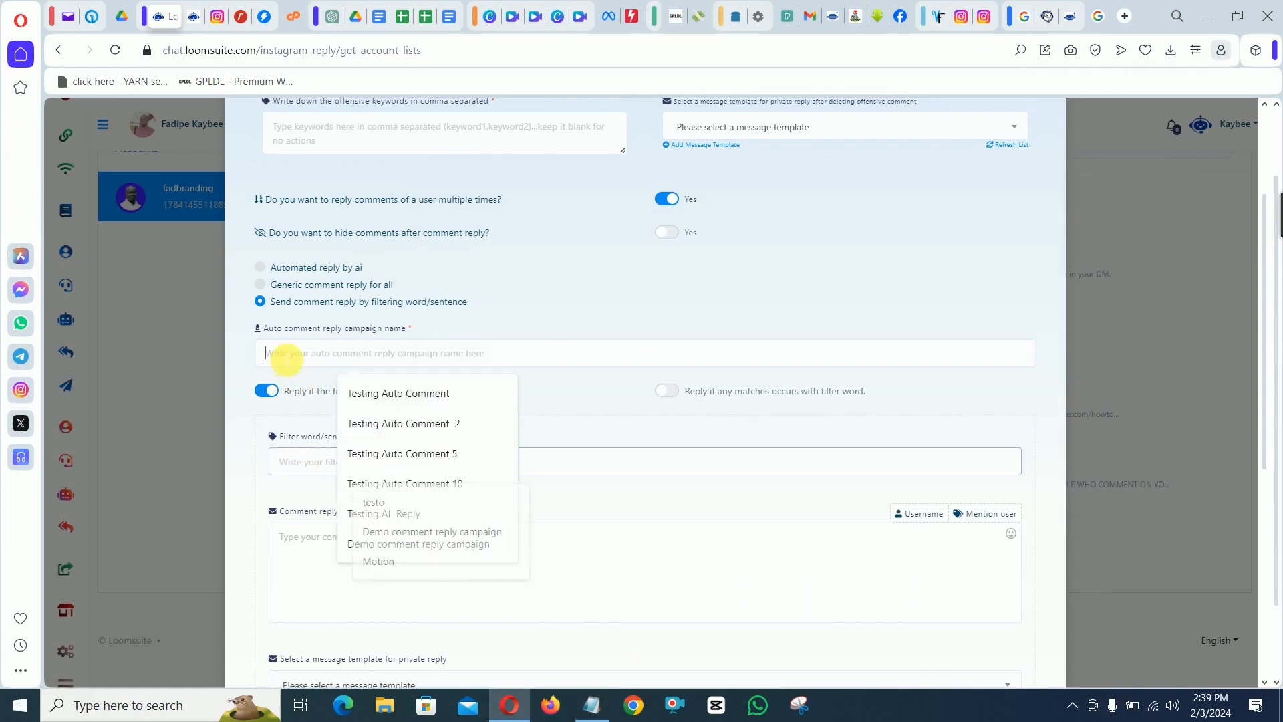
{"action": "left_click", "coordinate": [432, 532]}
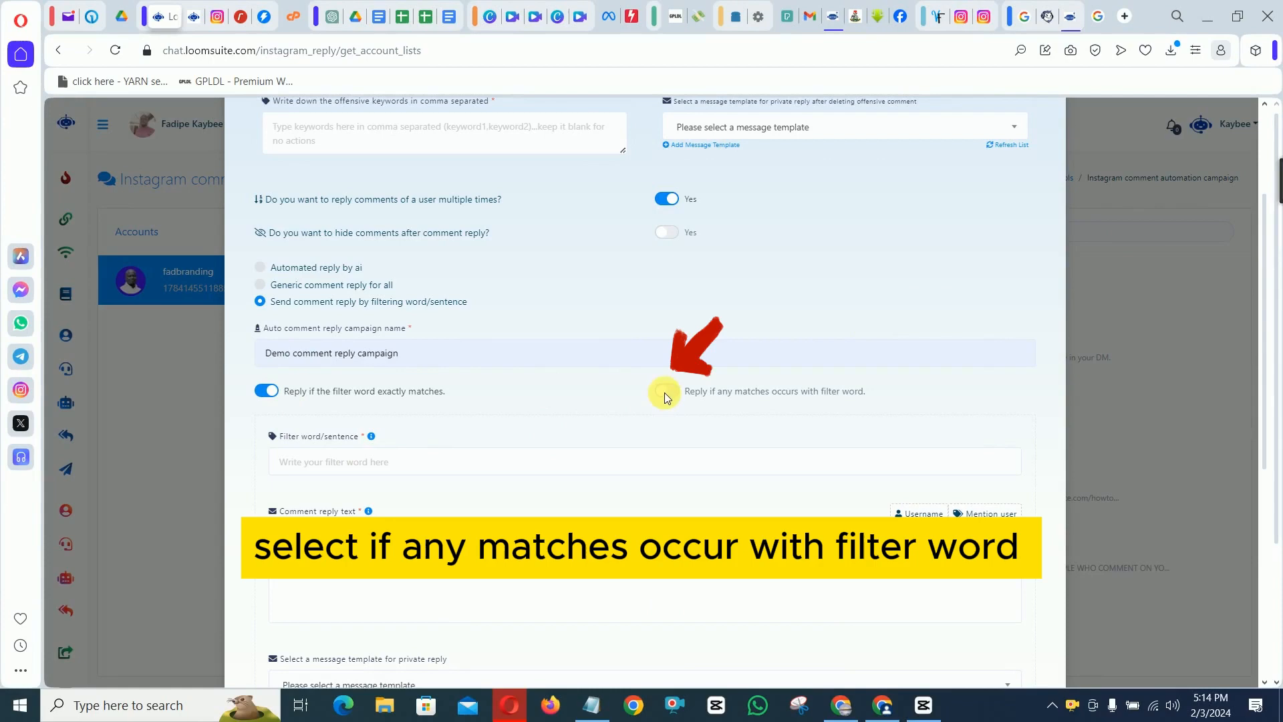
Set the filter words to 'motion, mosion', triggering when any word matches.
{"action": "left_click", "coordinate": [665, 390]}
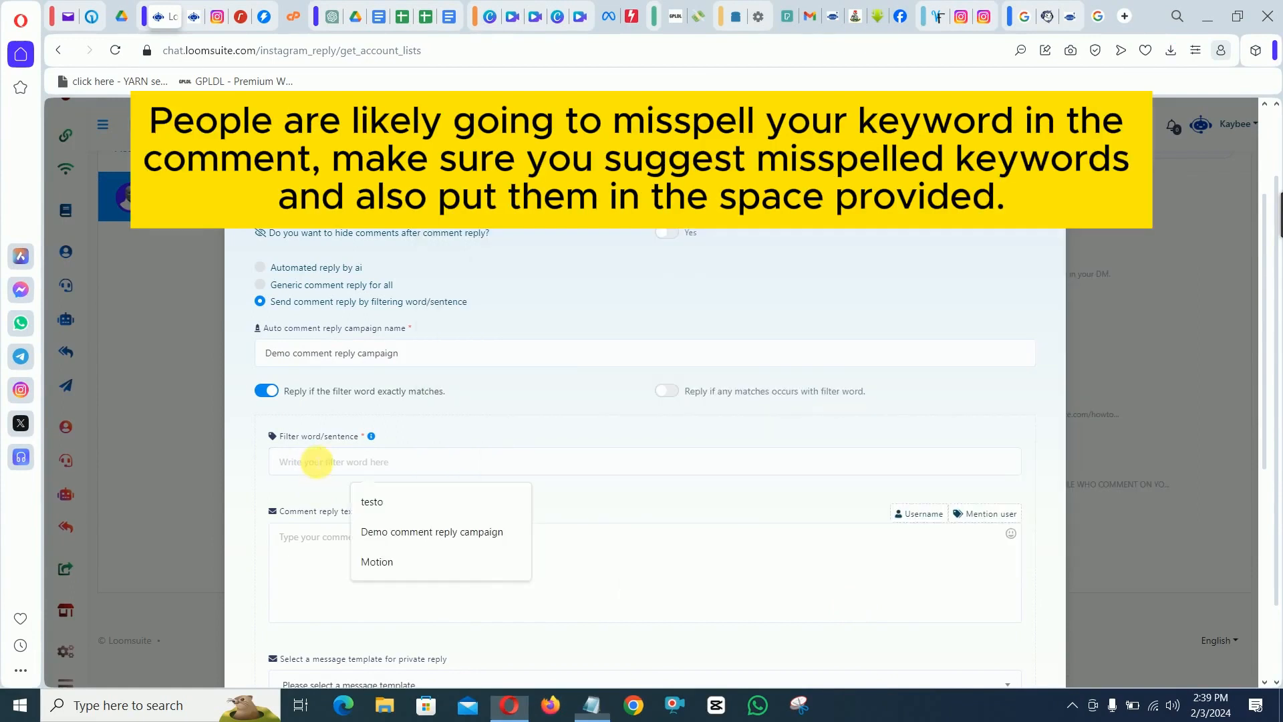
{"action": "type", "text": "motion, mosion"}
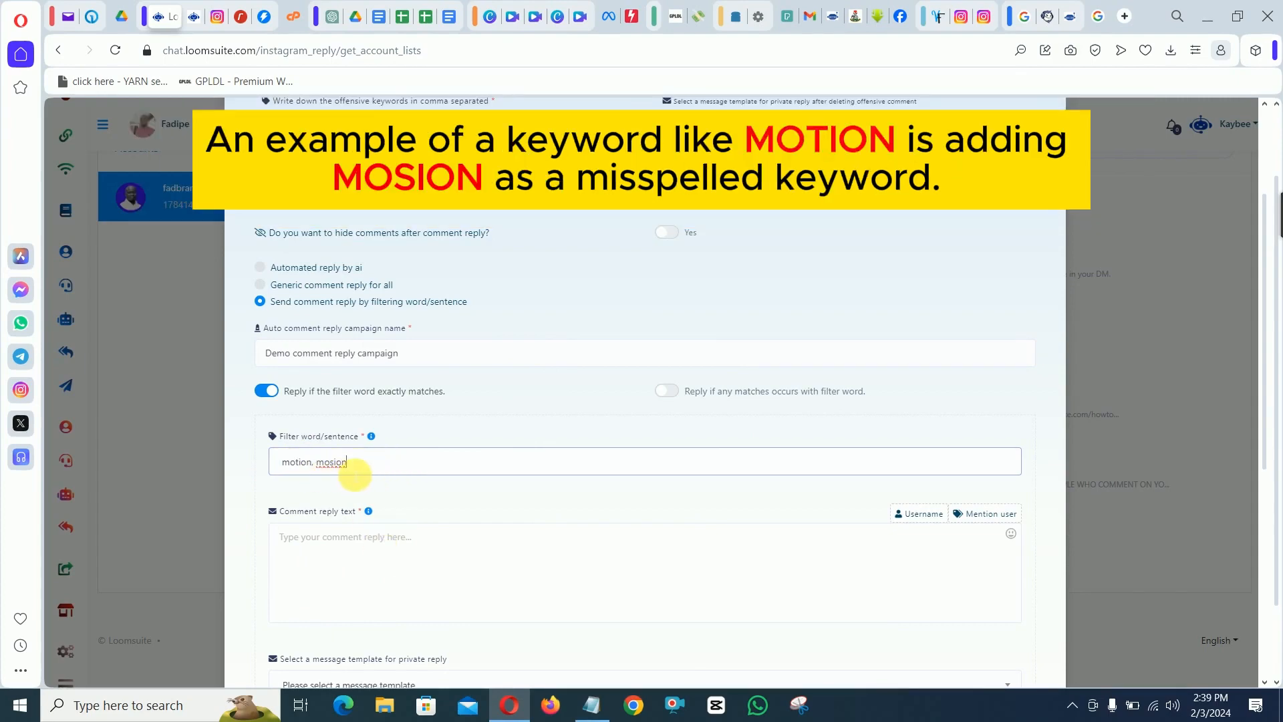
{"action": "scroll", "scroll_direction": "down", "scroll_amount": 3}
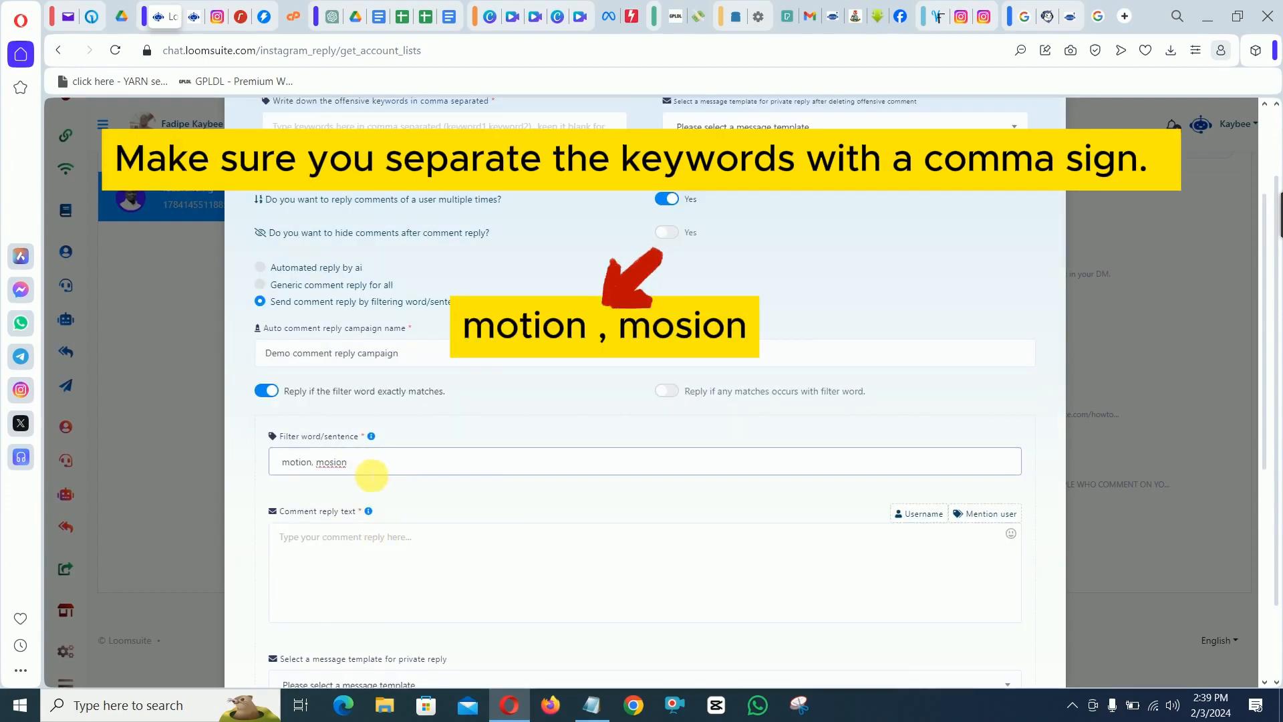
{"action": "scroll", "scroll_direction": "down", "scroll_amount": 3}
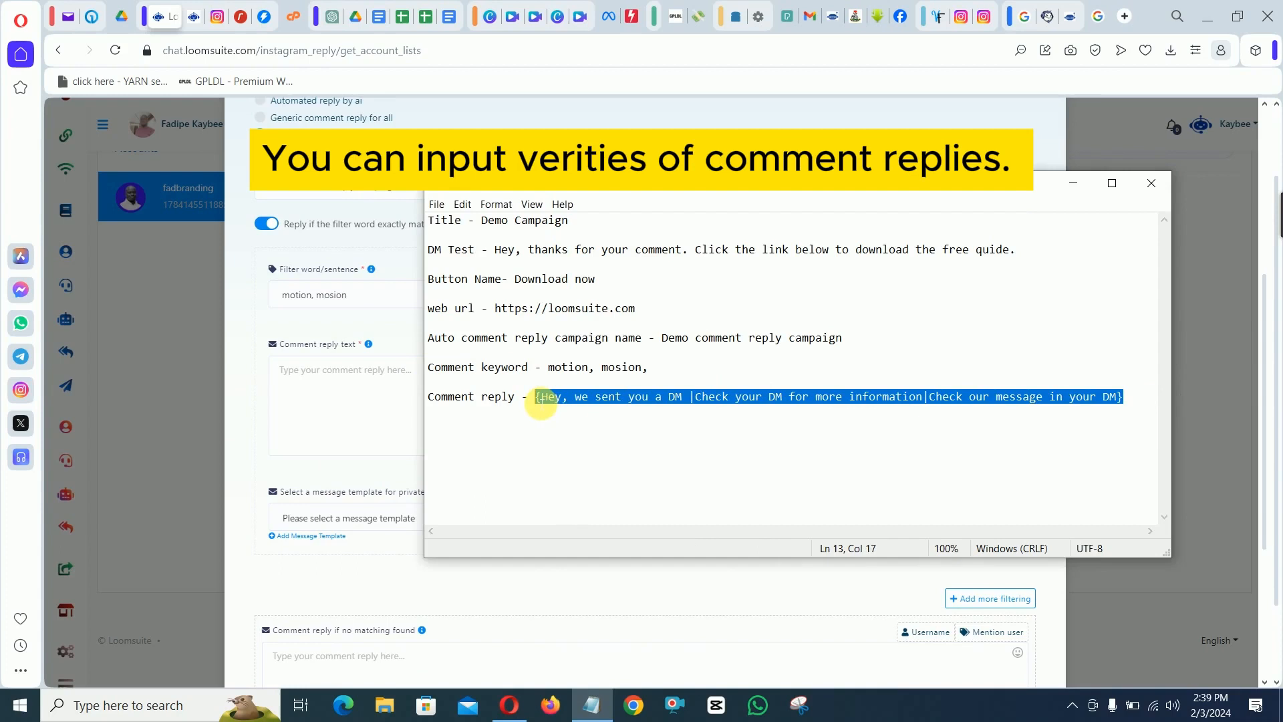
{"action": "mouse_move", "coordinate": [688, 402]}
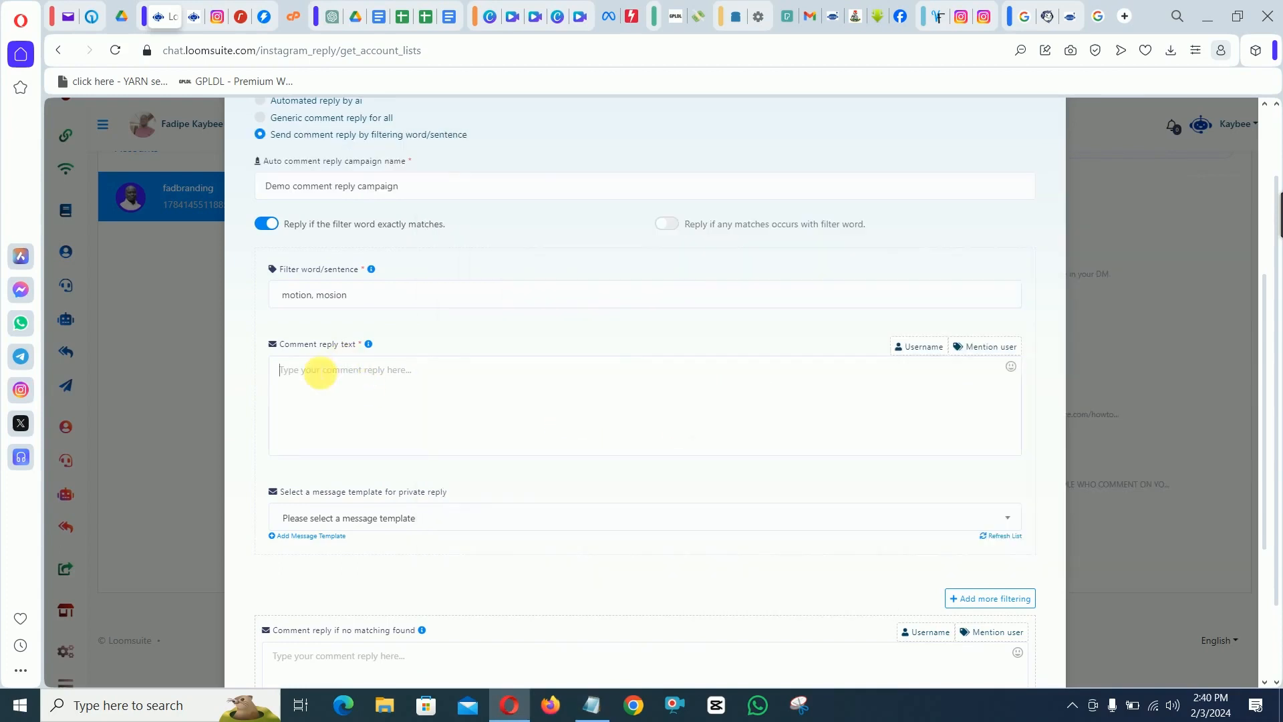
Enter the spintax comment reply '{Hey, we sent you a DM |Check your DM for more information|…}'.
{"action": "type", "text": "{Hey, we sent you a DM |Check your DM for more information|Check our message in your DM}"}
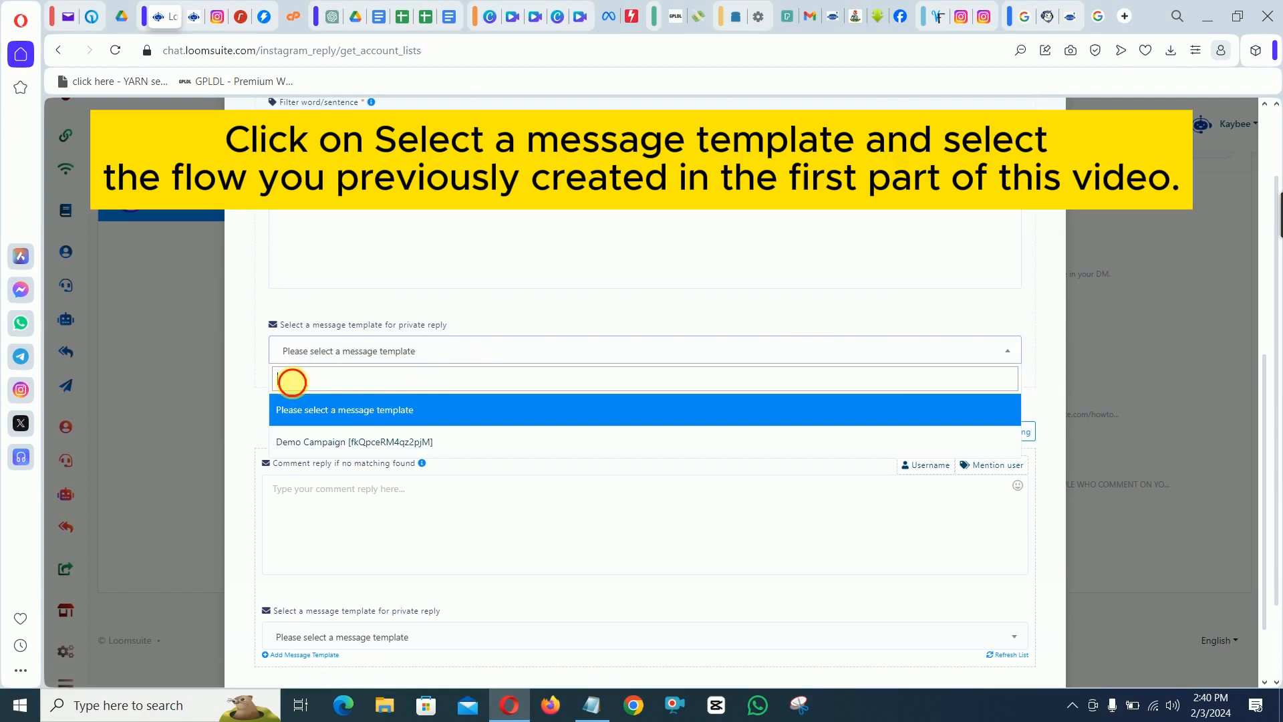
Choose Demo Campaign as the private reply flow and submit the campaign successfully.
{"action": "type", "text": "de"}
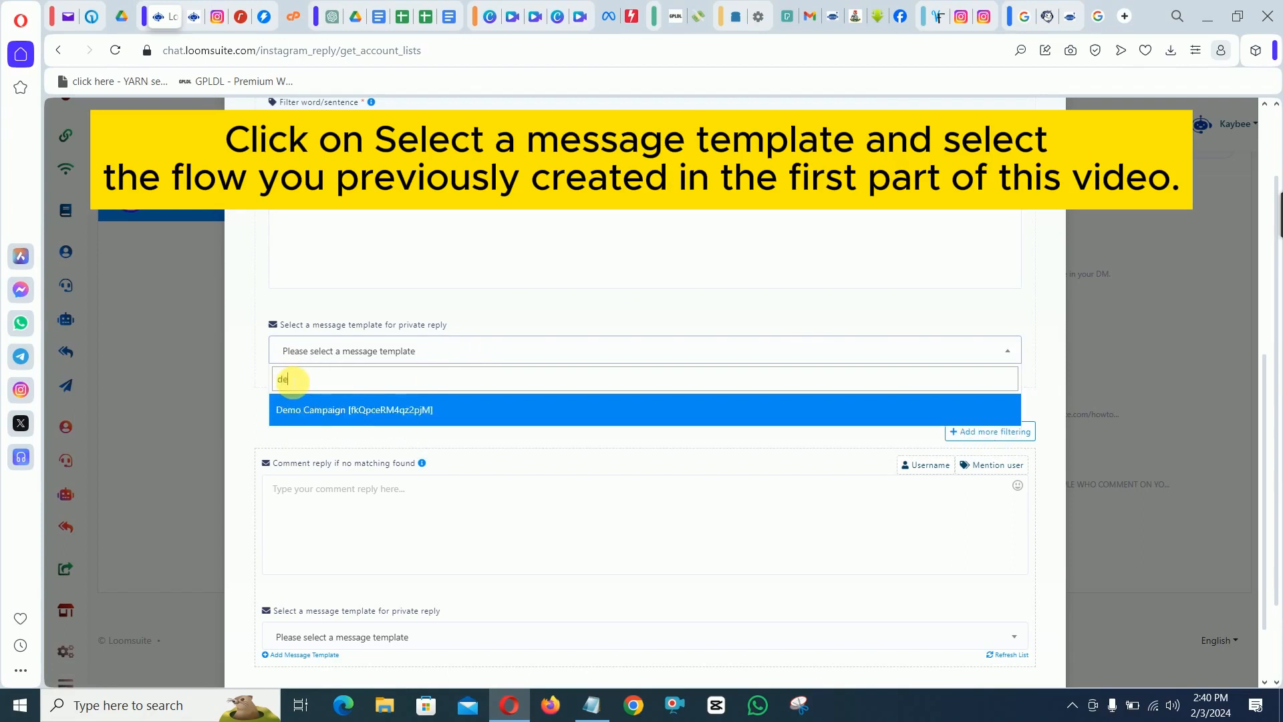
{"action": "left_click", "coordinate": [352, 411]}
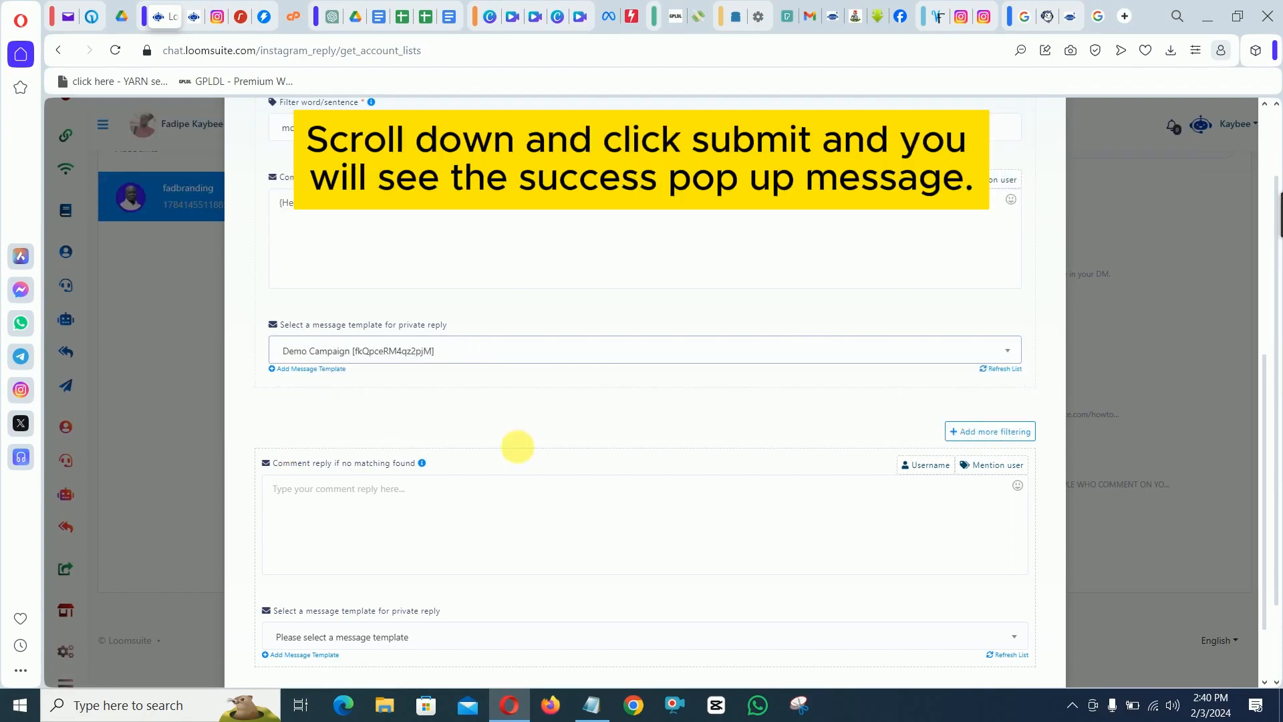
{"action": "scroll", "scroll_direction": "down", "scroll_amount": 3}
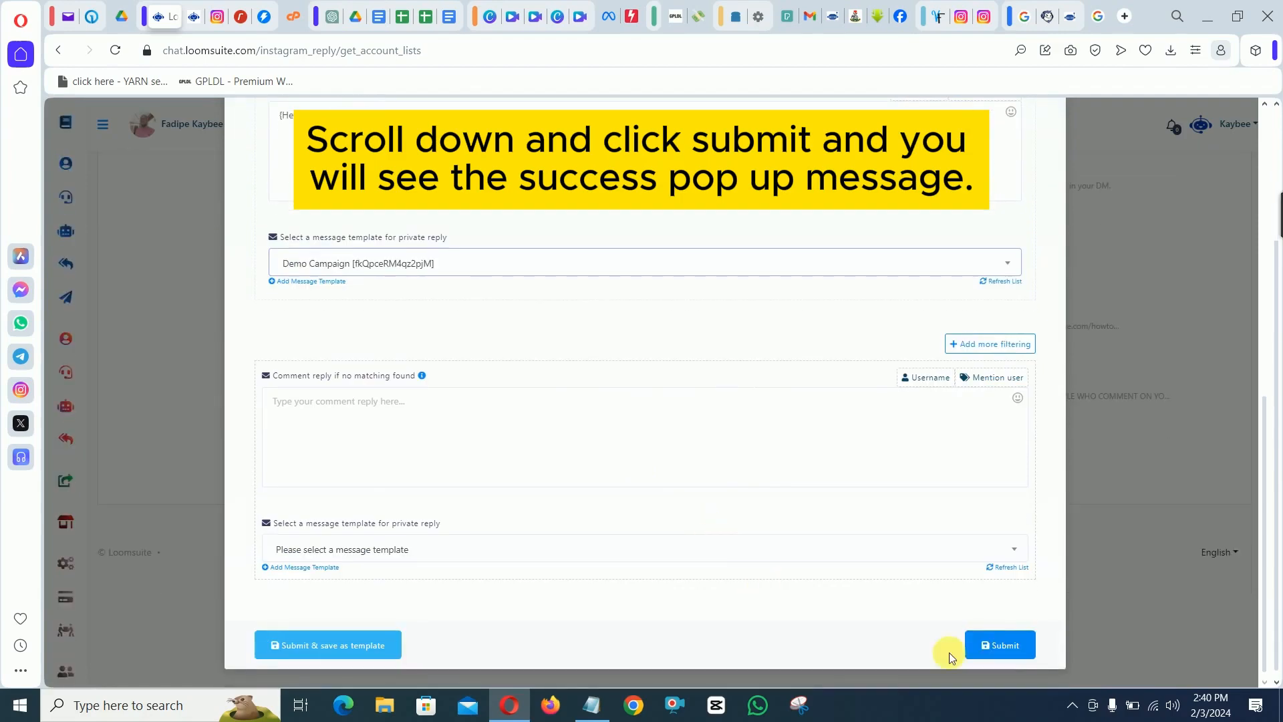
{"action": "left_click", "coordinate": [1000, 646]}
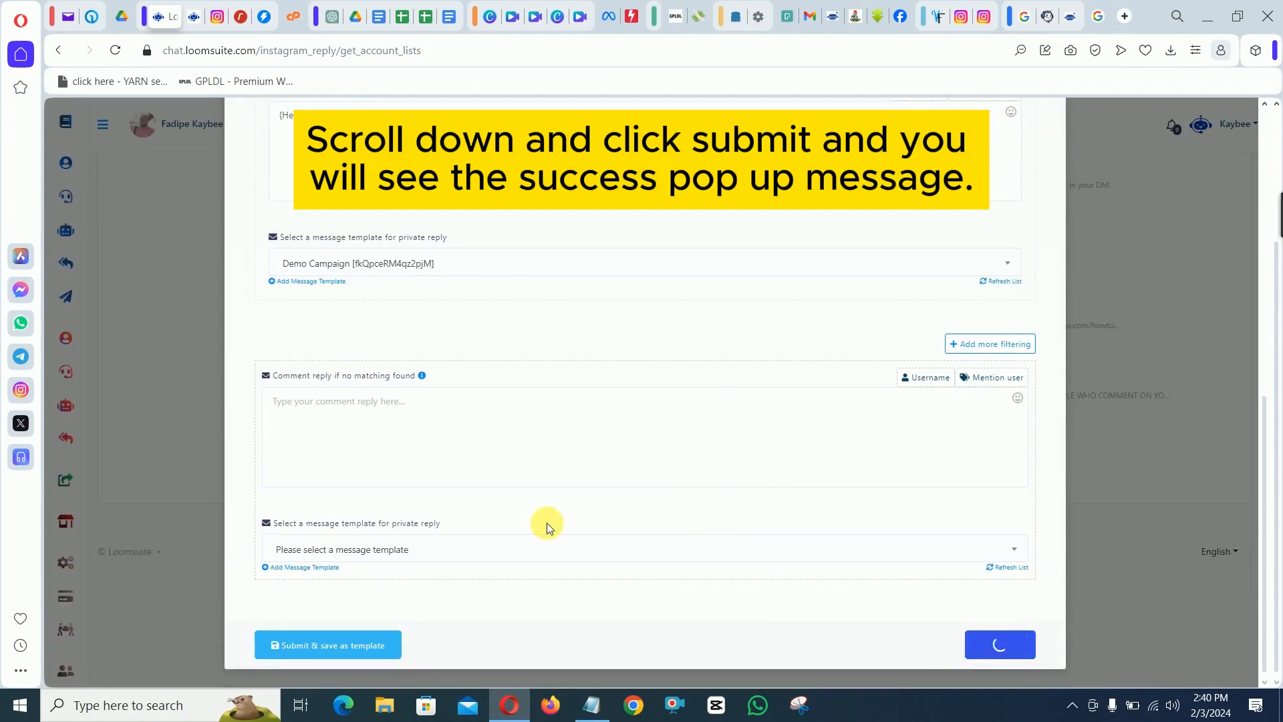
{"action": "left_click", "coordinate": [1000, 644]}
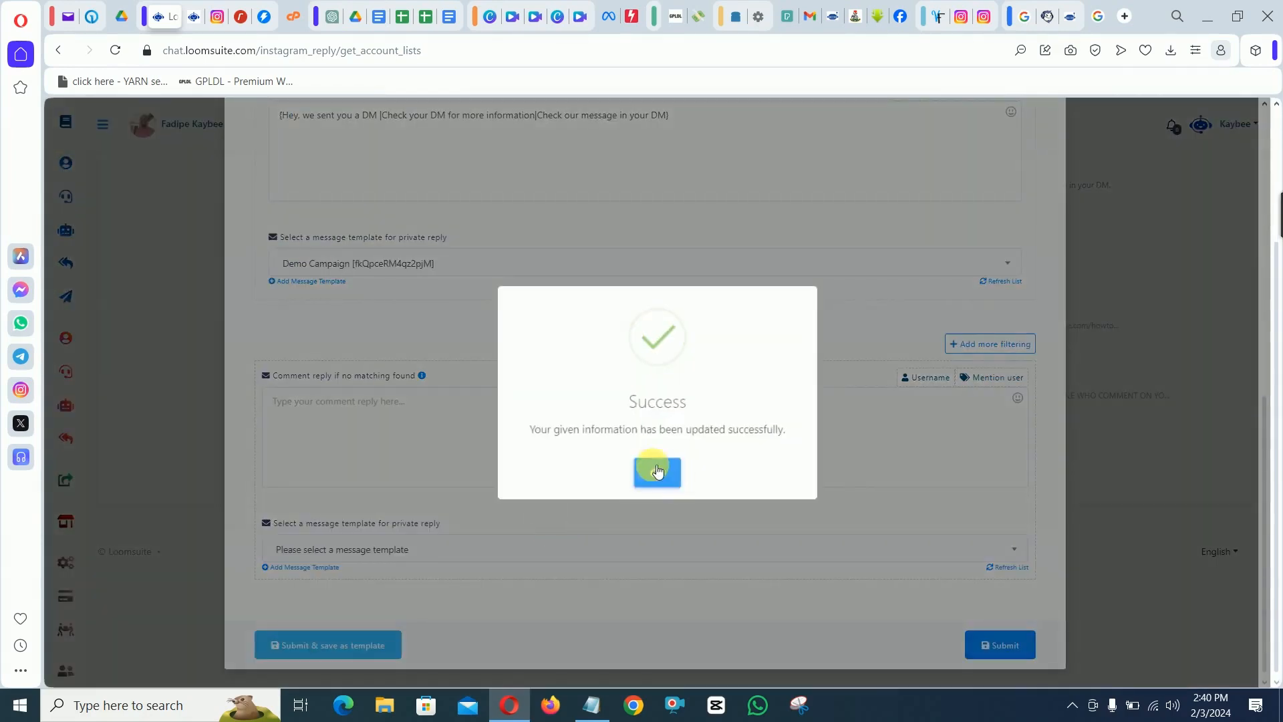
{"action": "left_click", "coordinate": [657, 470]}
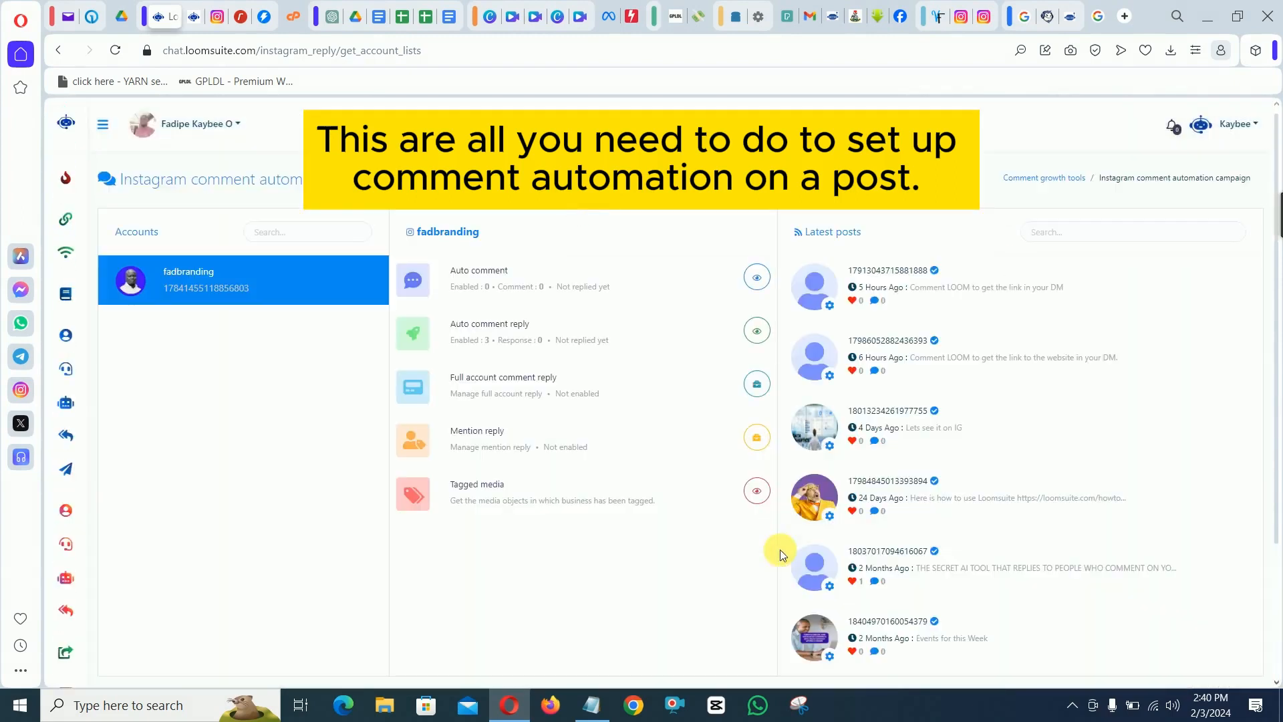
{"action": "mouse_move", "coordinate": [968, 402]}
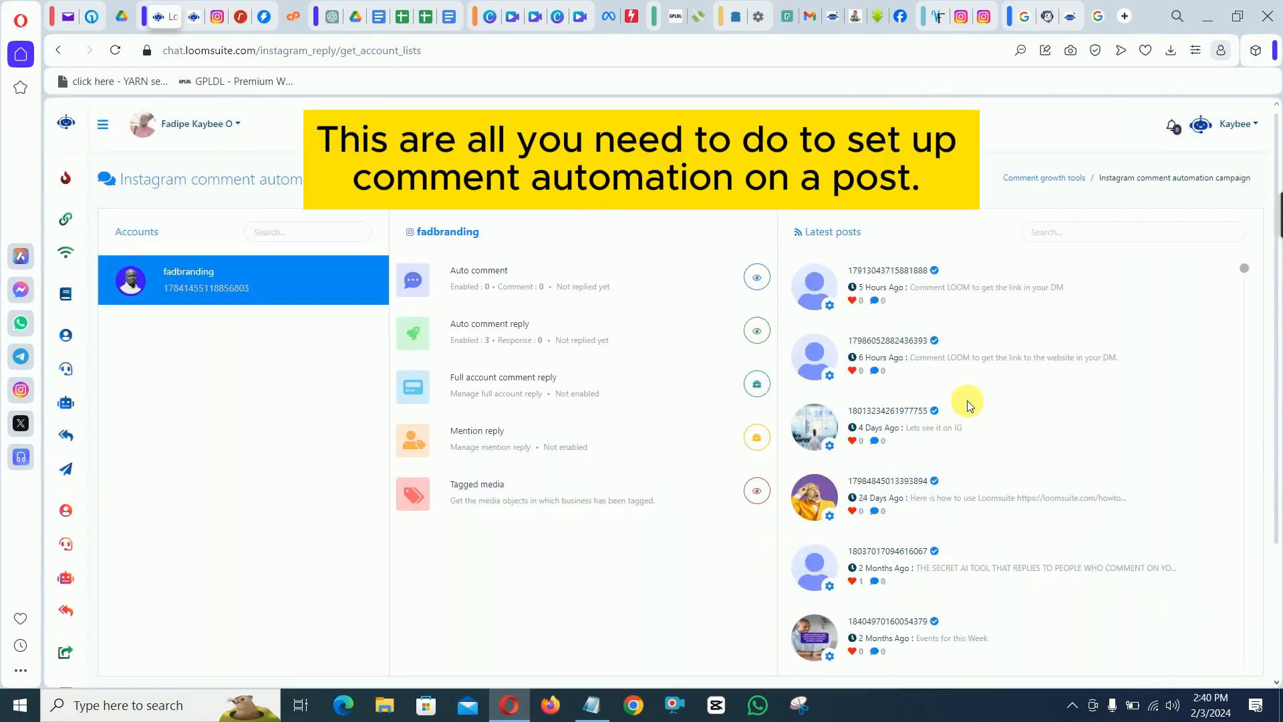